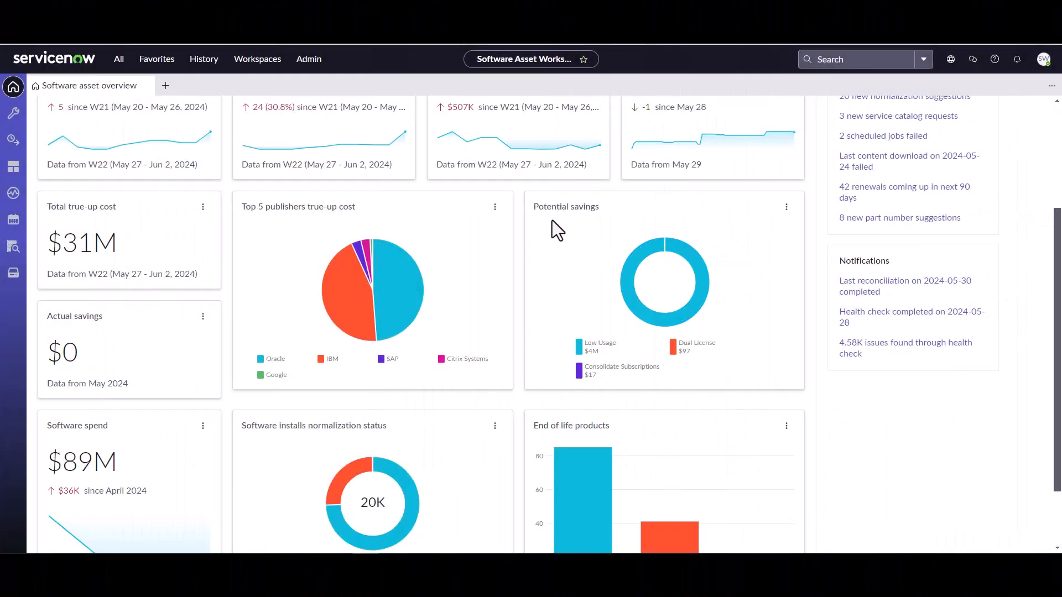
mouse_move(536, 149)
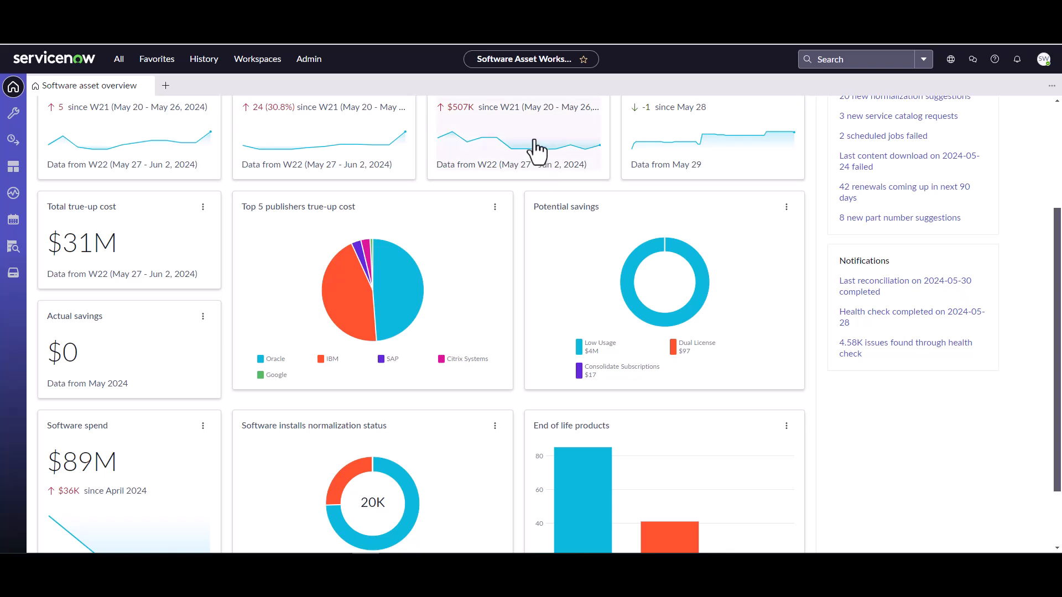
mouse_move(538, 103)
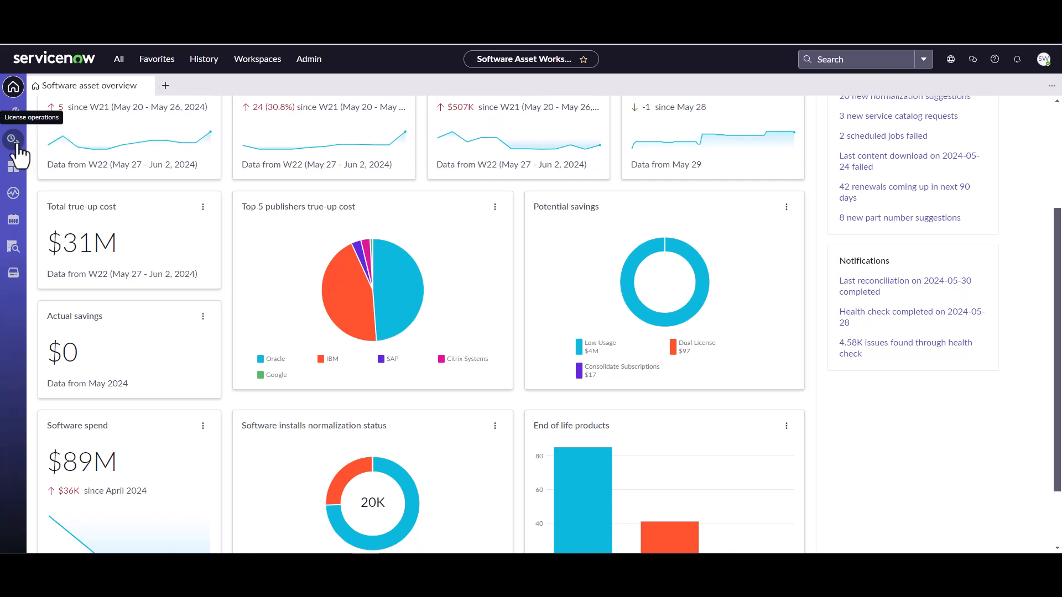
- Filter License operations software models to display names containing minecraft, leaving Microsoft Minecraft
click(13, 141)
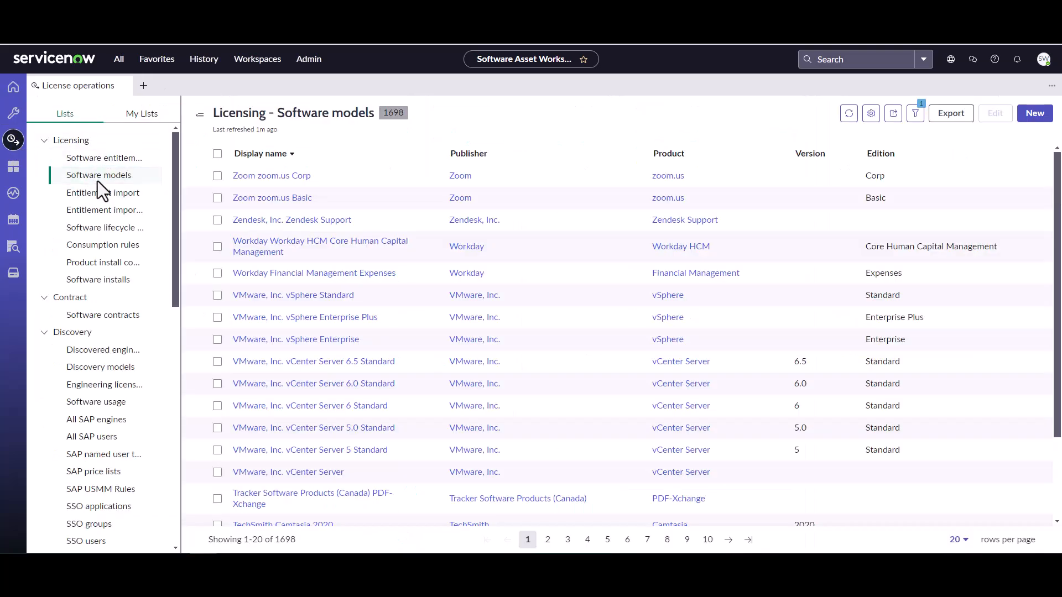
mouse_move(272, 176)
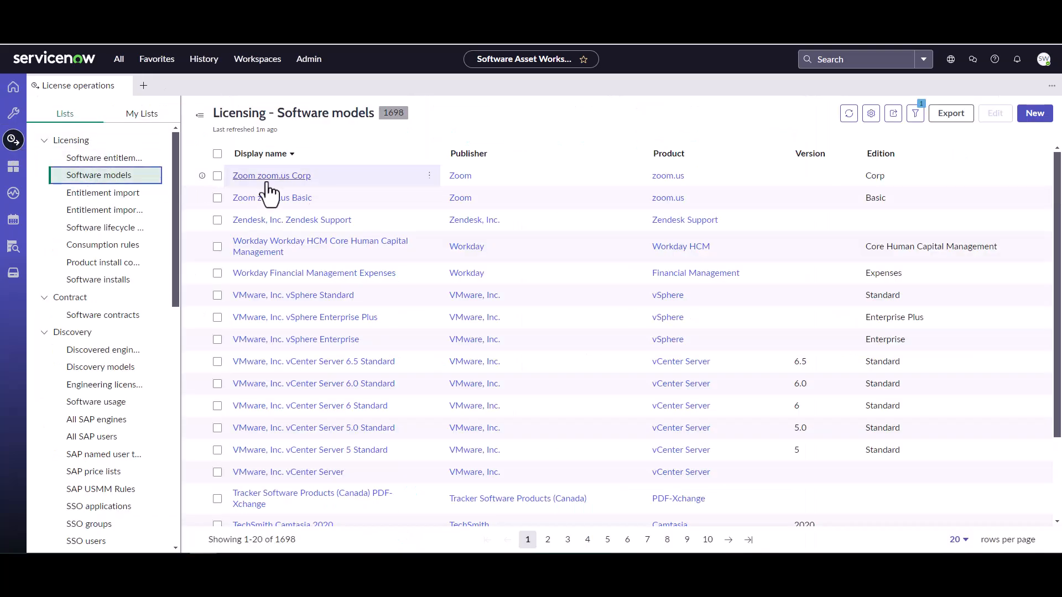
click(429, 153)
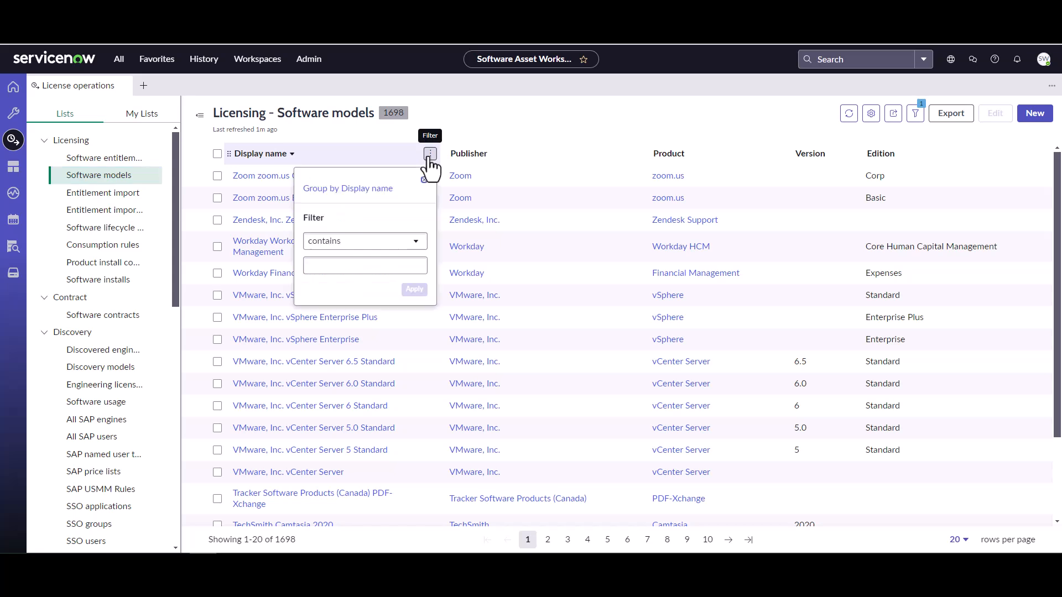
click(364, 264)
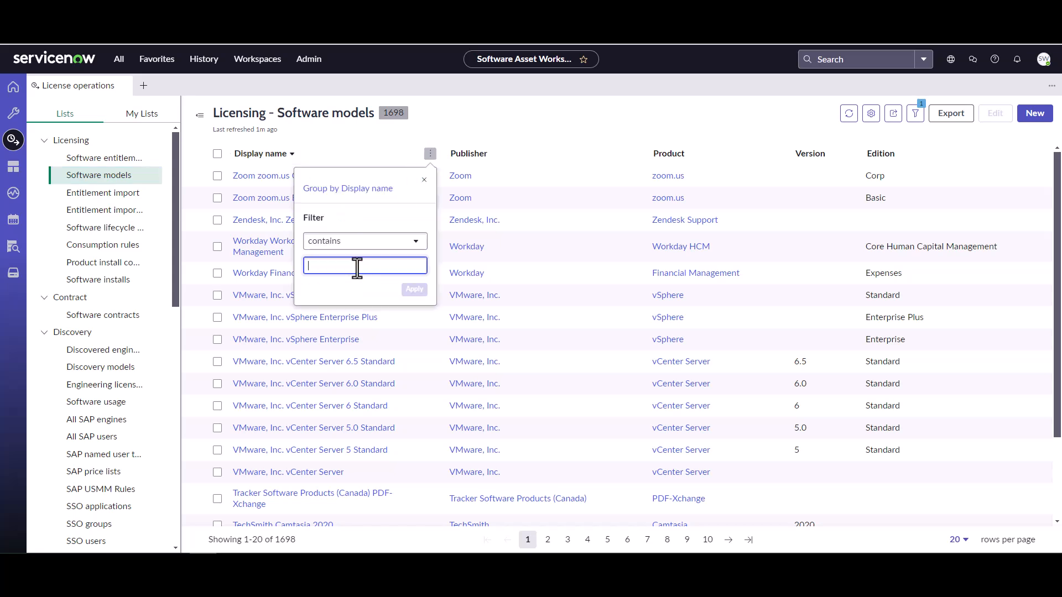
text(minecraft)
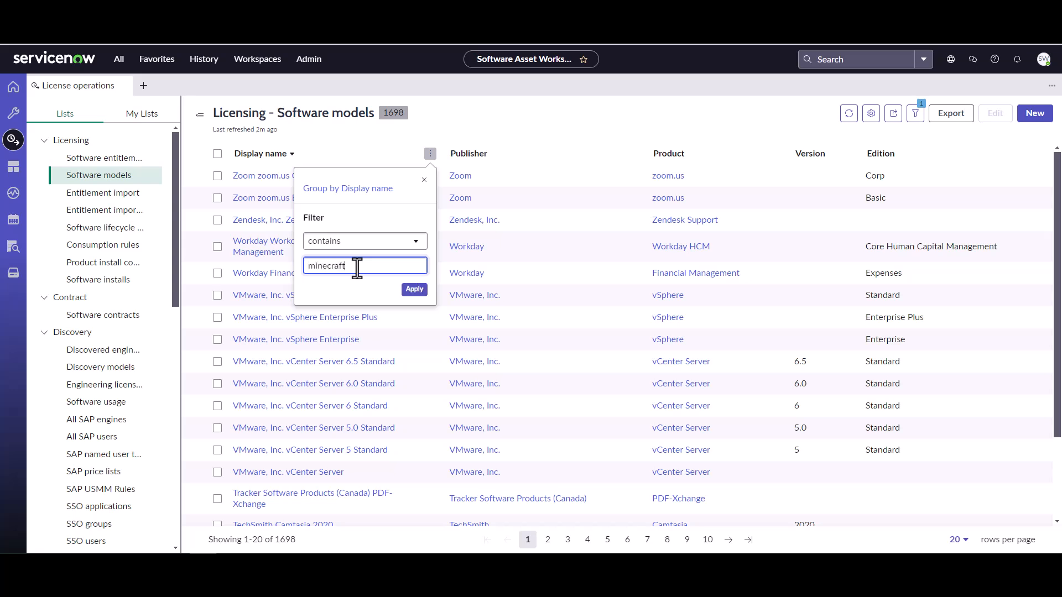
click(414, 288)
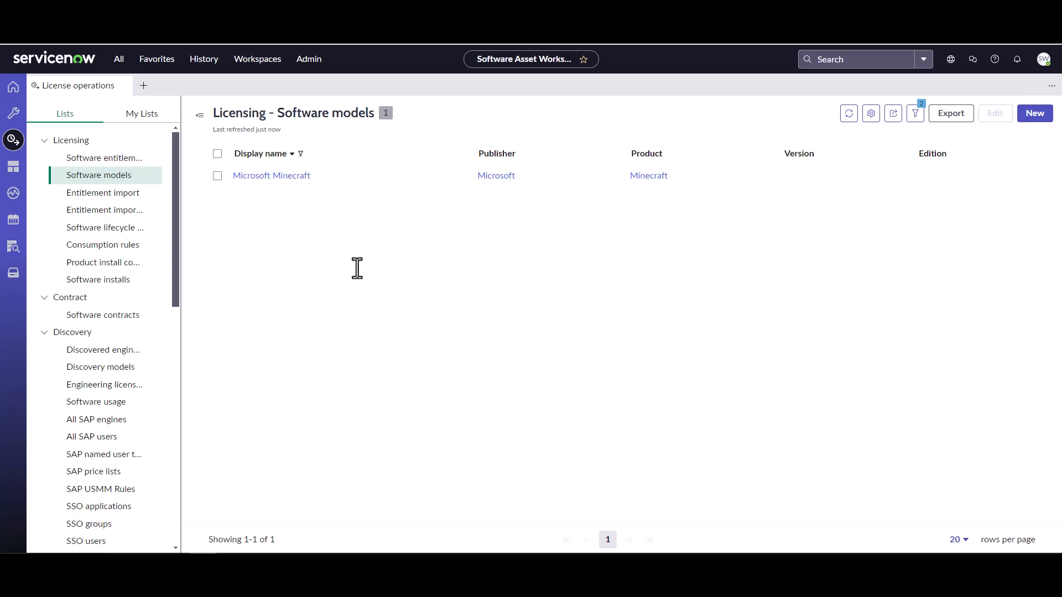
mouse_move(416, 241)
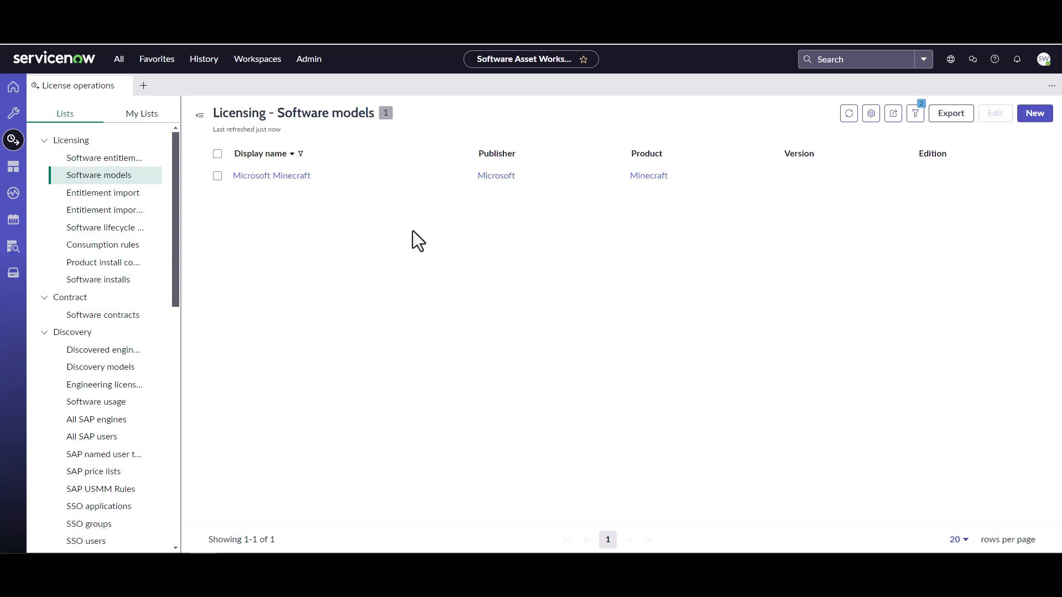
mouse_move(284, 203)
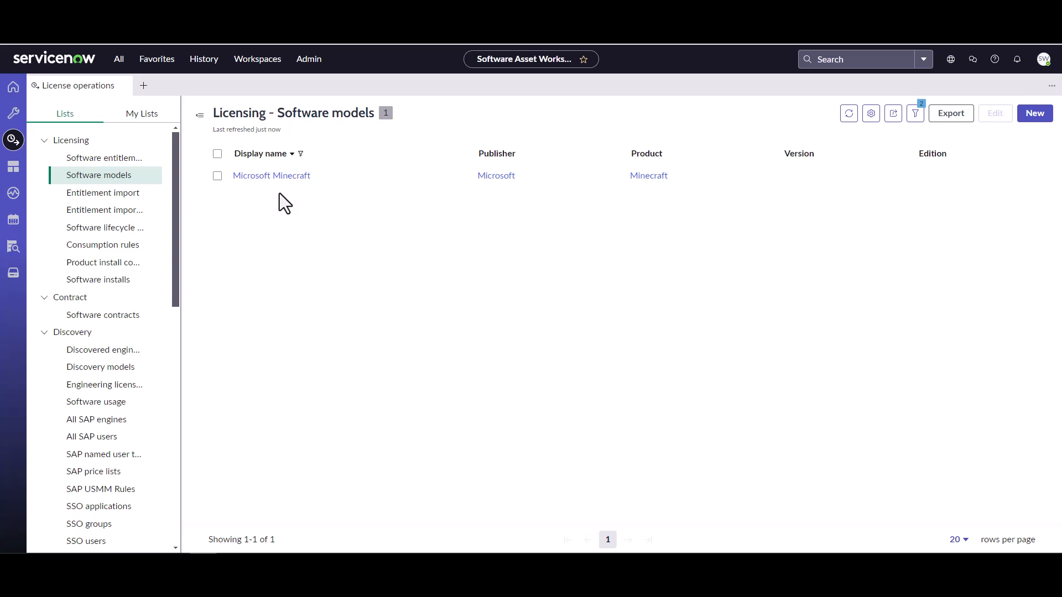
mouse_move(271, 176)
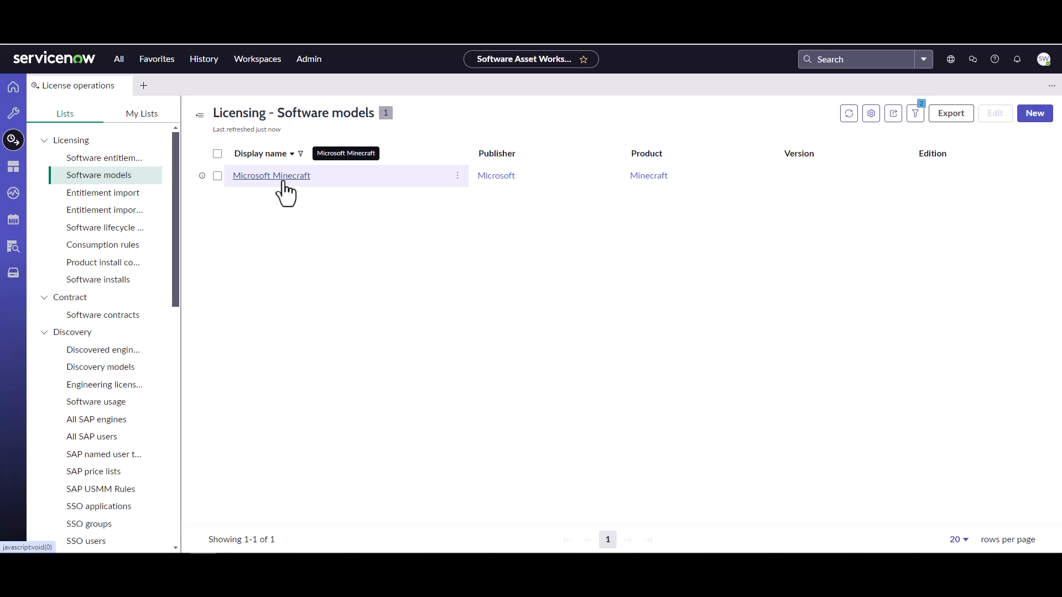
- Flag the Microsoft Minecraft model as Restricted software in its General section and save
click(270, 176)
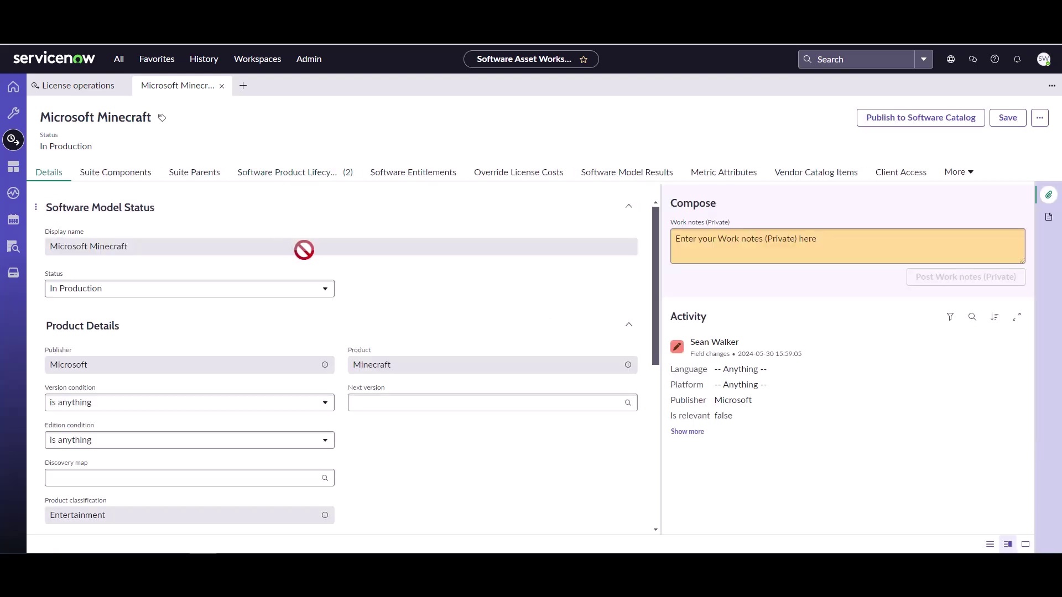
mouse_move(275, 325)
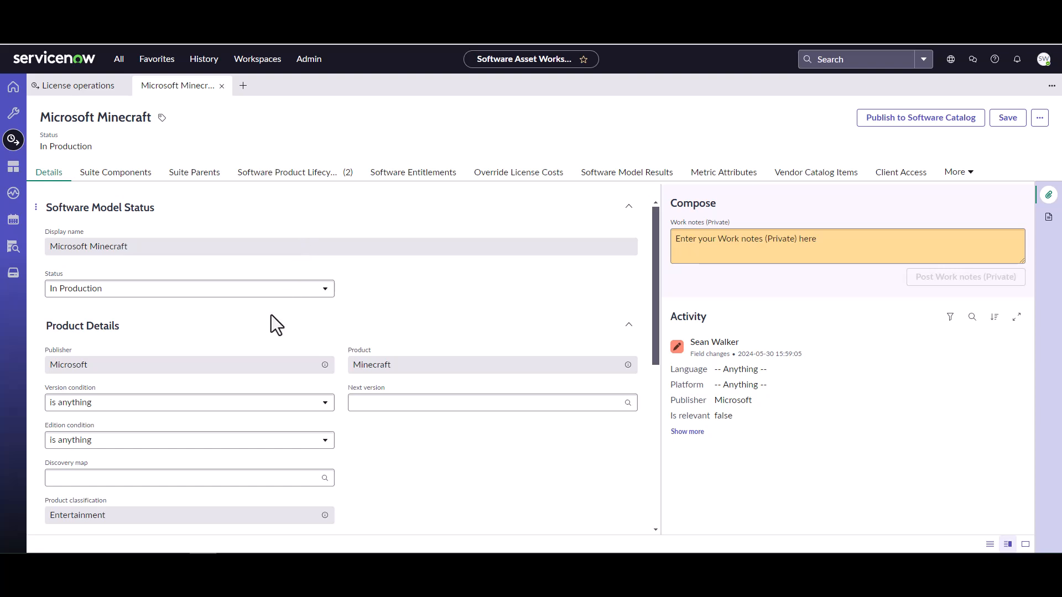
mouse_move(200, 214)
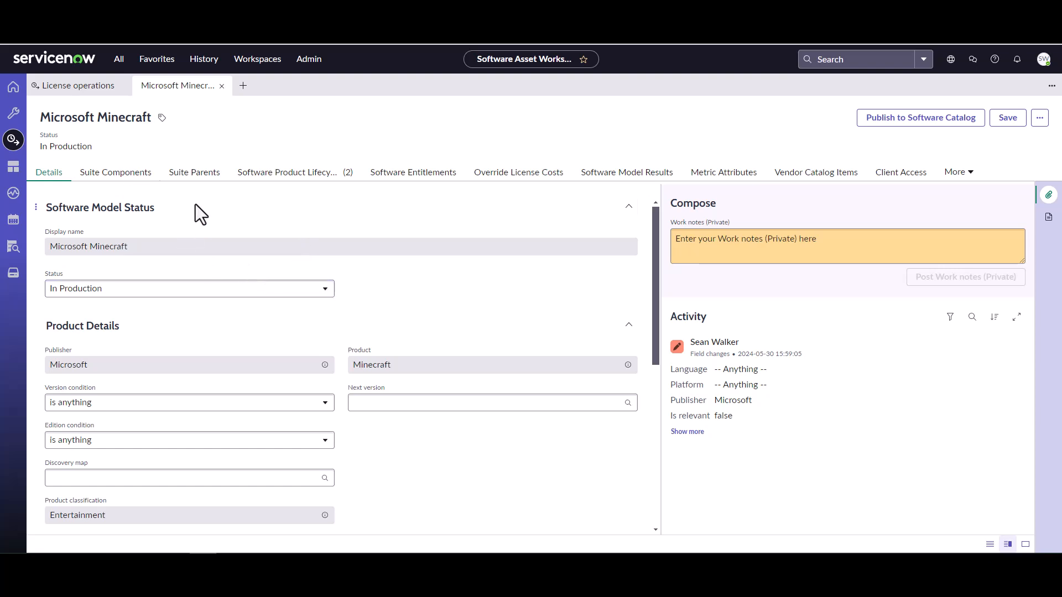
scroll(down, 3)
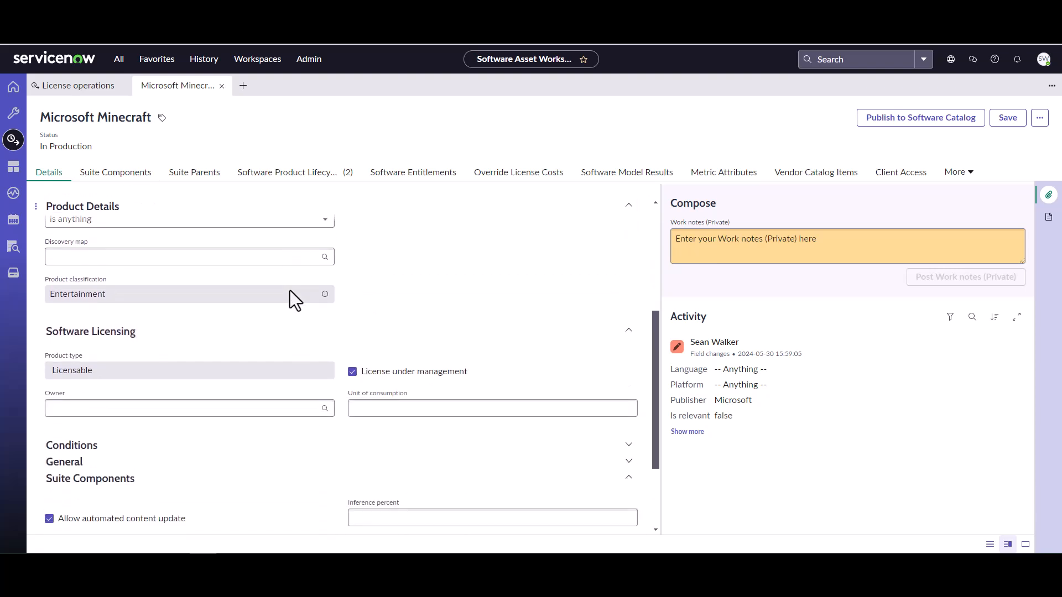
scroll(down, 3)
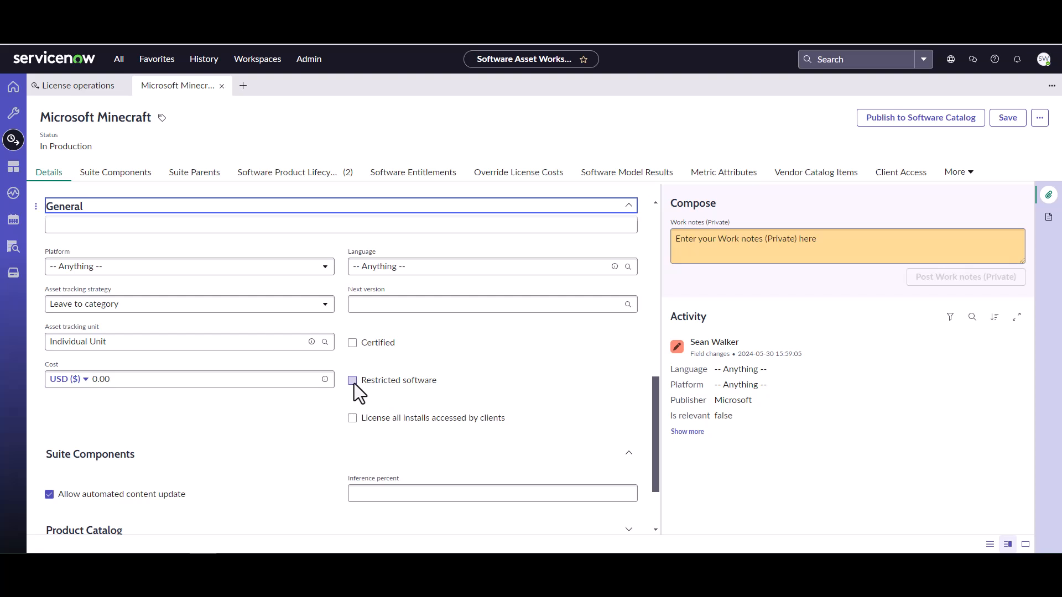
click(352, 379)
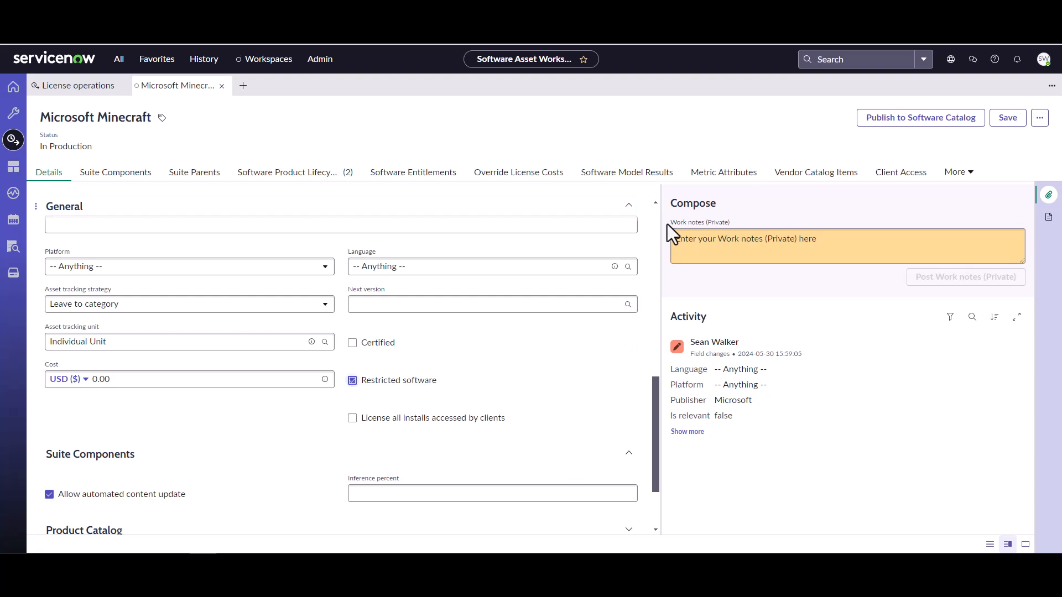
click(1007, 117)
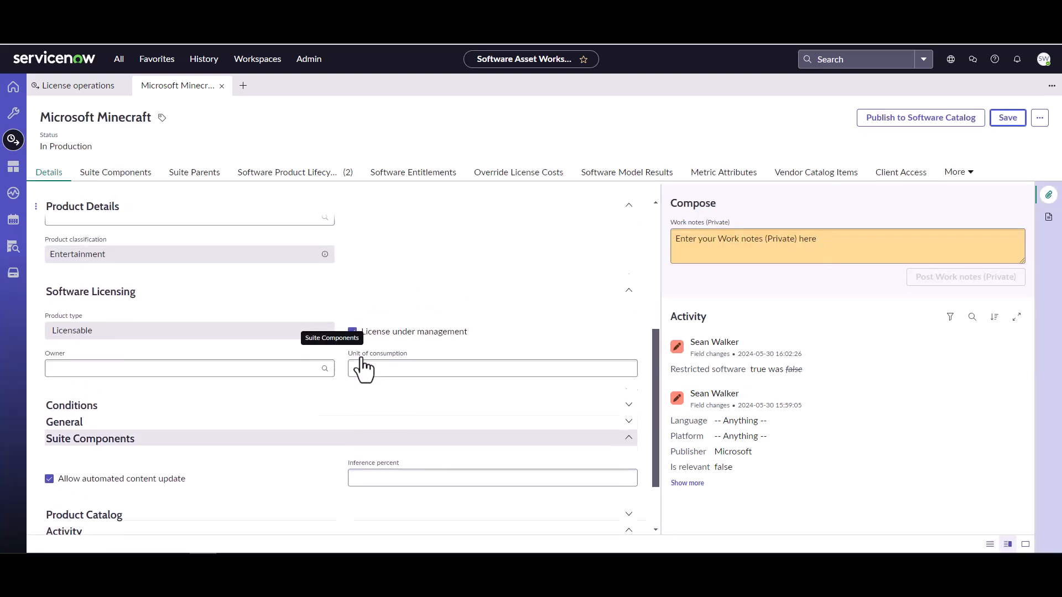
scroll(up, 3)
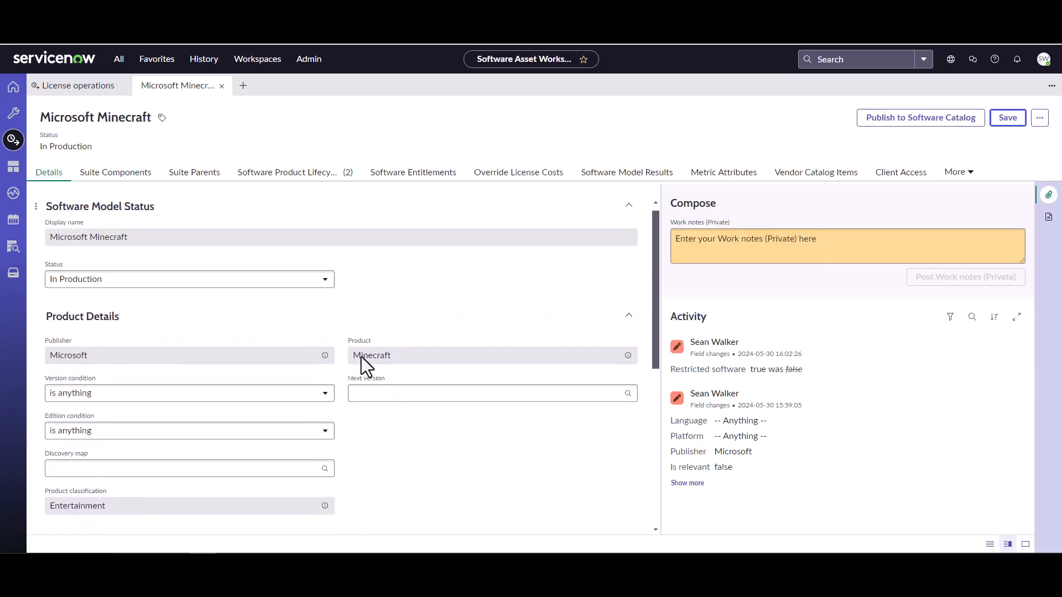
scroll(down, 3)
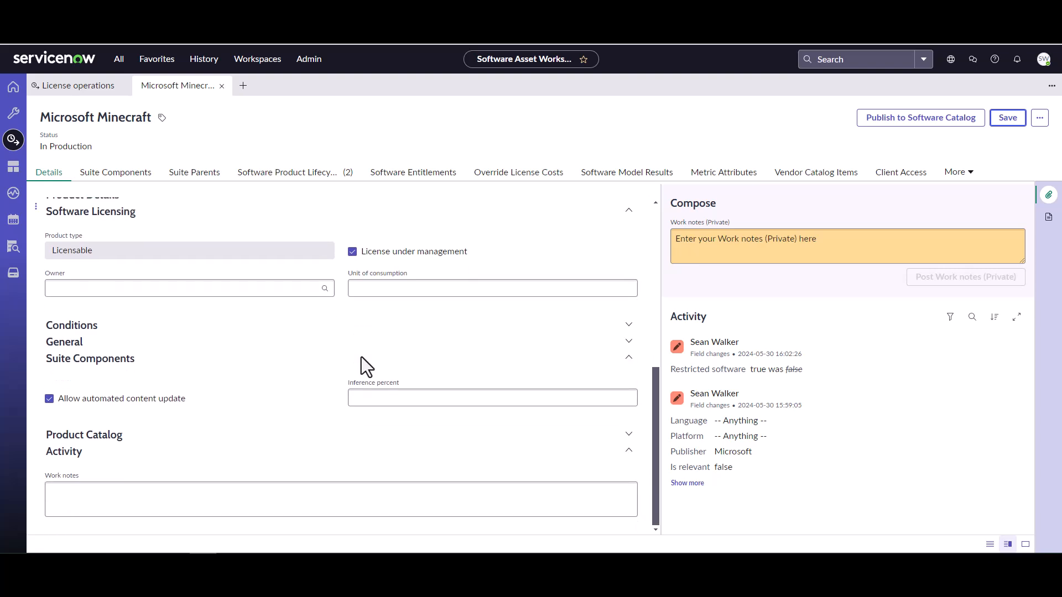
mouse_move(221, 86)
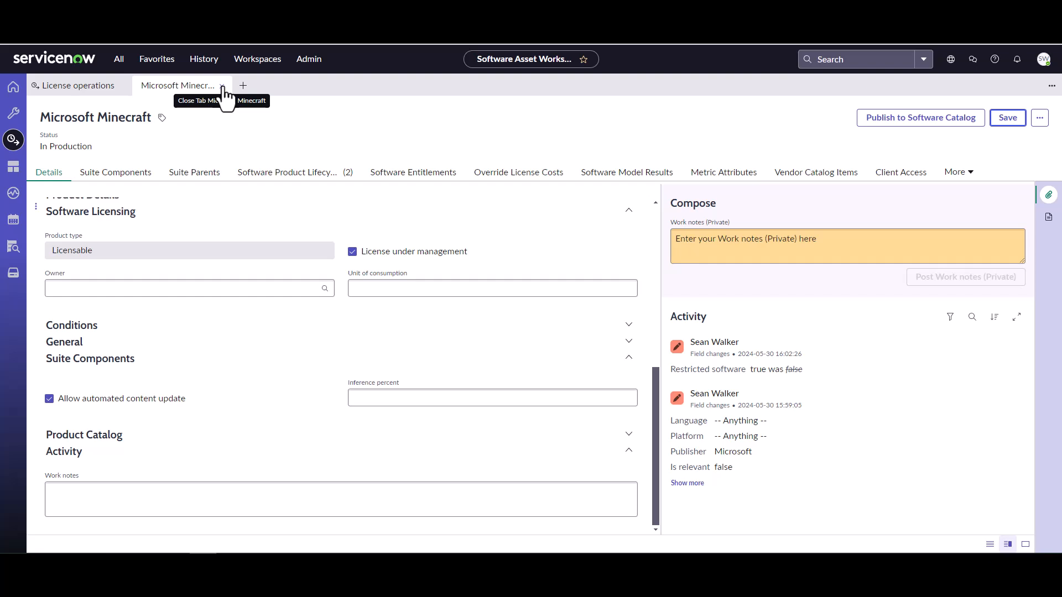
- Refilter the software models by display name gotomy, leaving only Citrix Systems, Inc. GoToMyPC
click(223, 85)
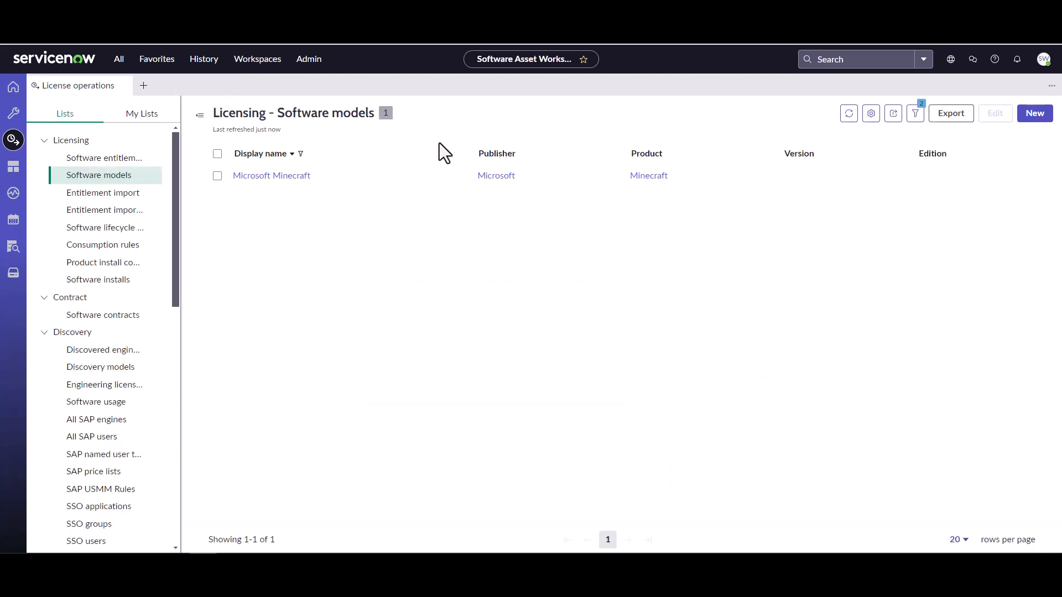
click(300, 153)
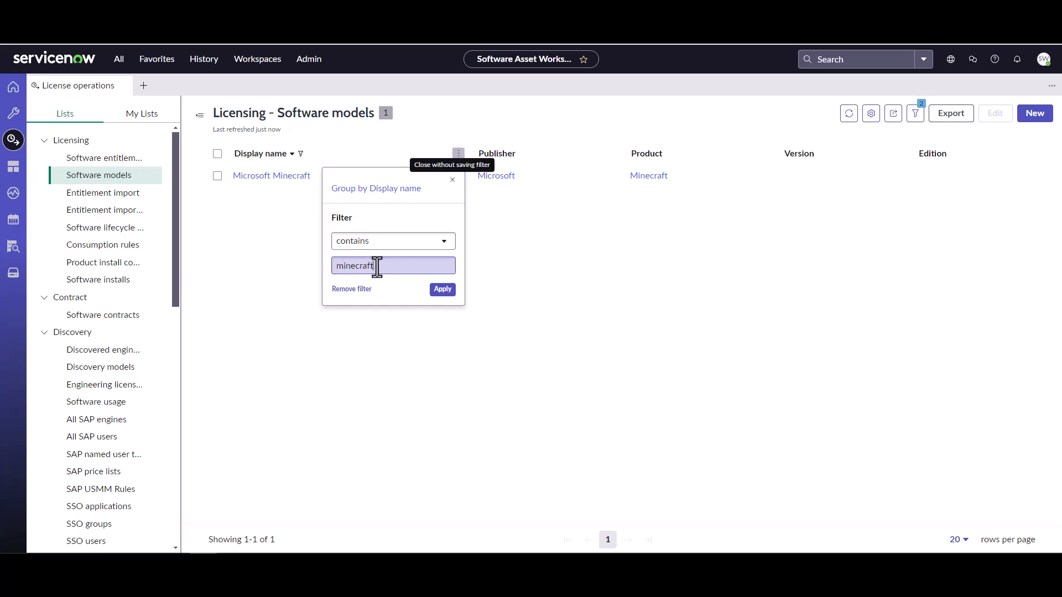
text(got)
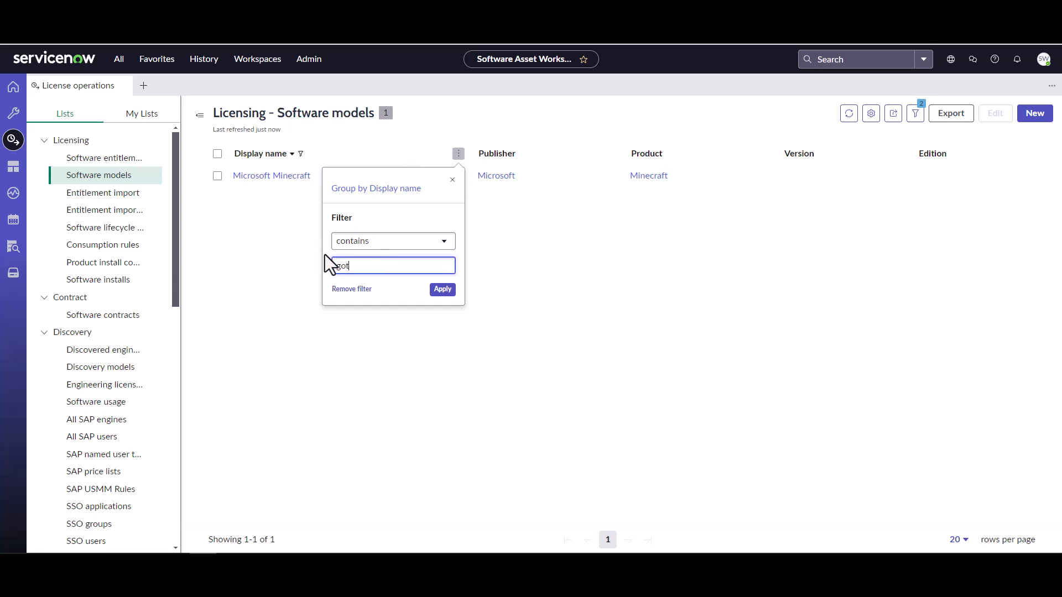
text(omy)
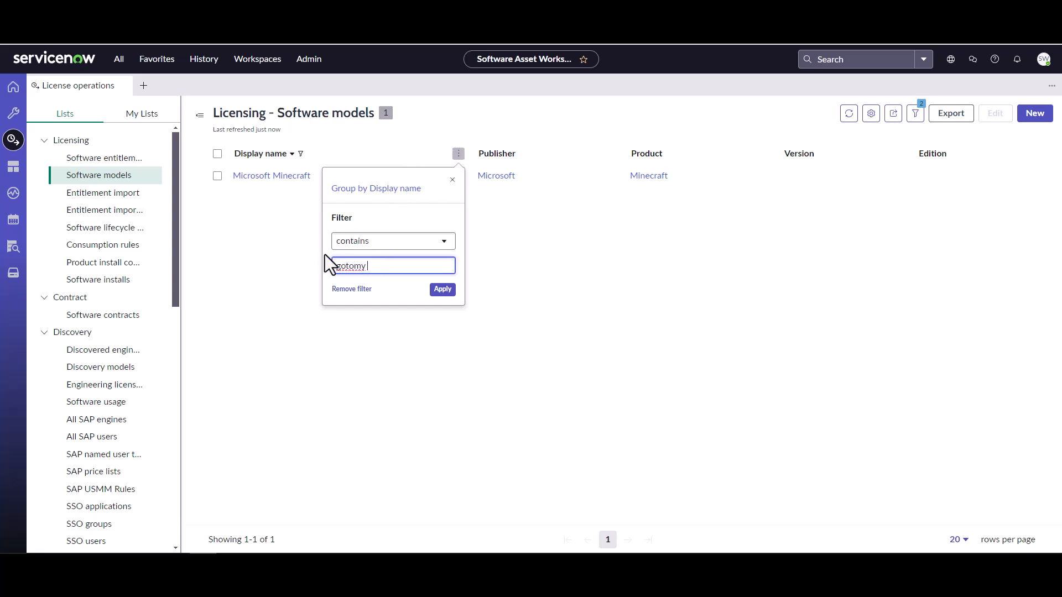
click(442, 291)
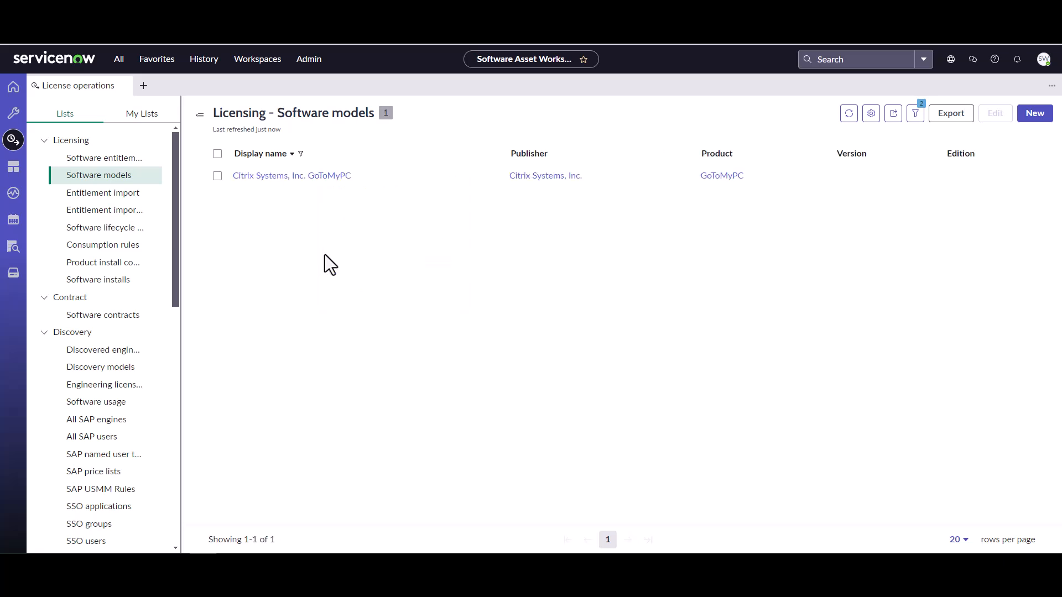
mouse_move(291, 176)
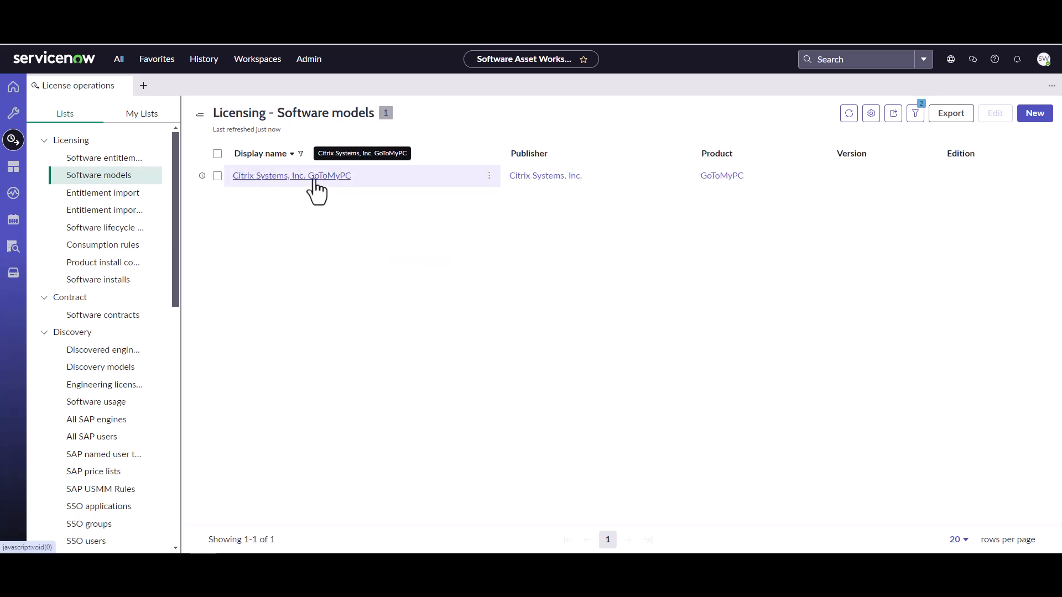
- Flag the Citrix GoToMyPC model as Restricted software in its General section and save
click(291, 176)
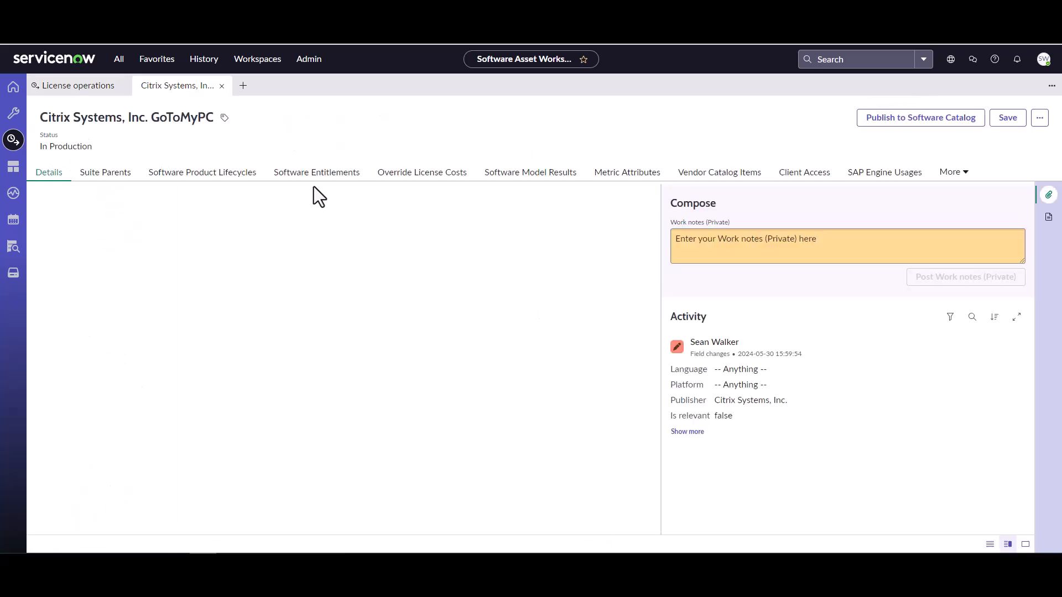
click(47, 173)
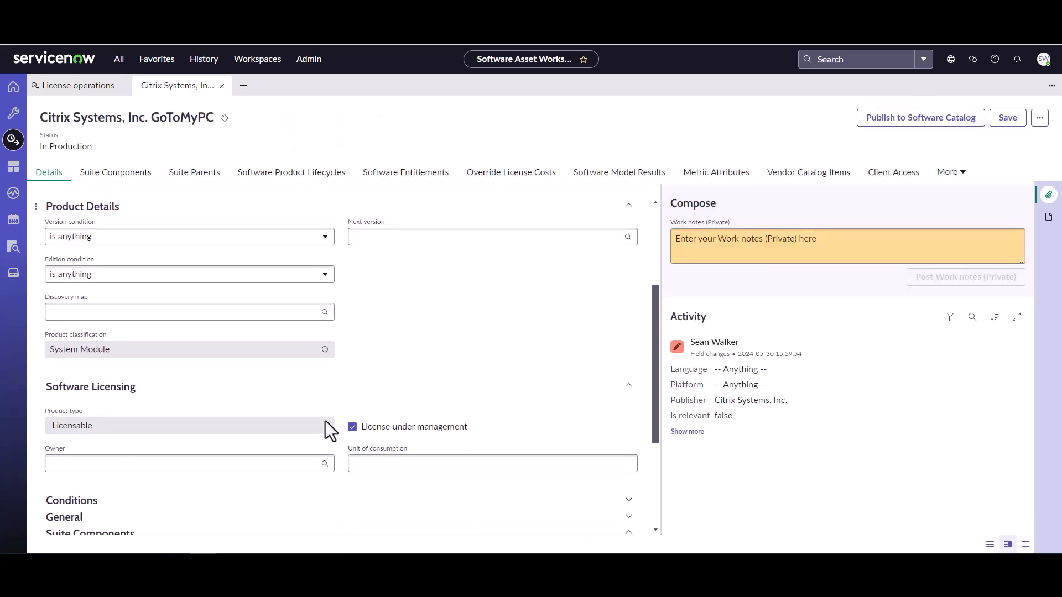
scroll(down, 3)
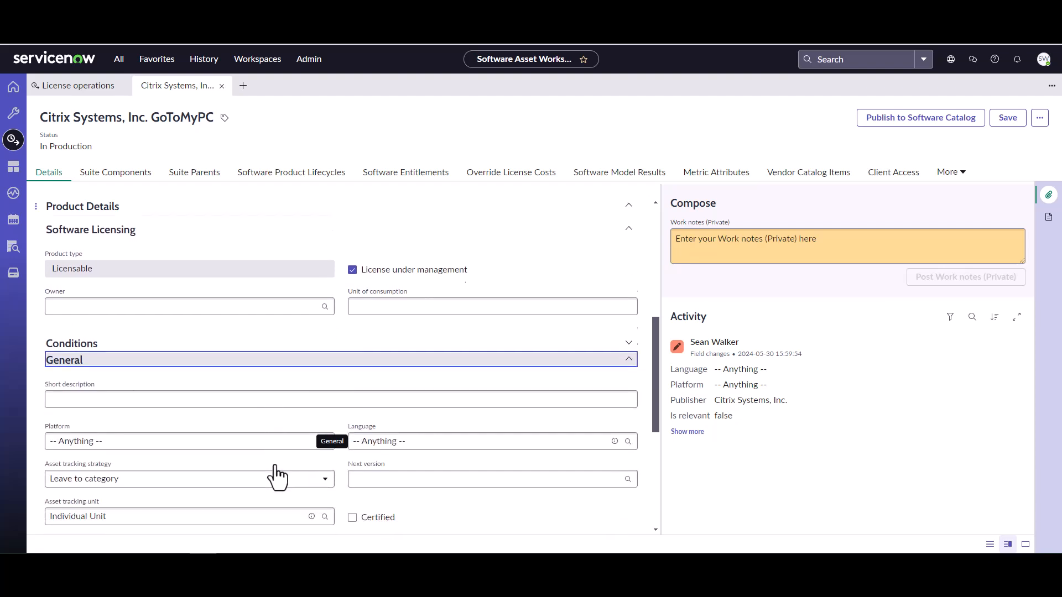
scroll(down, 3)
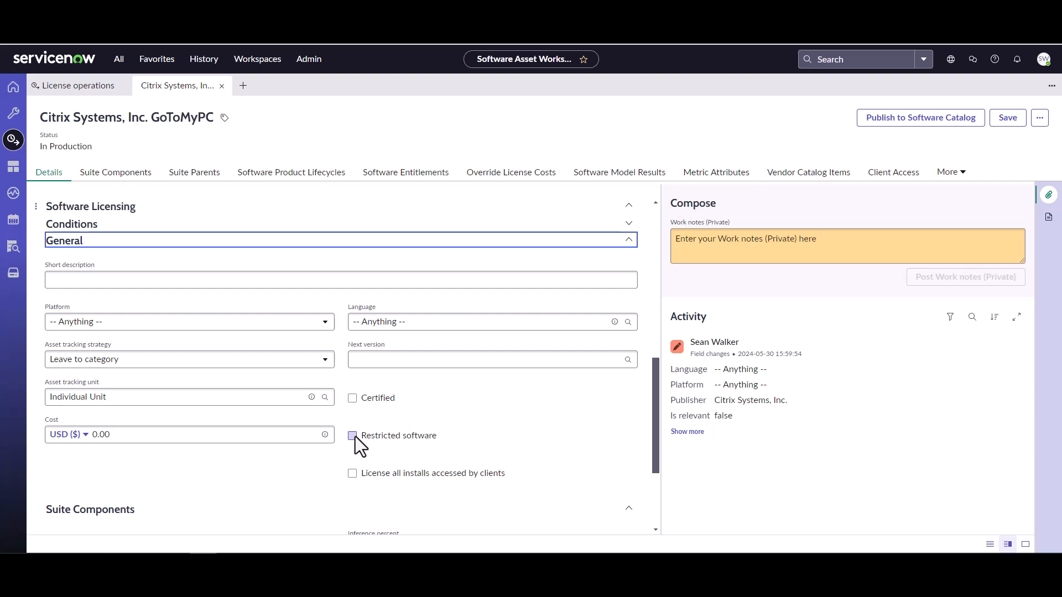
click(352, 436)
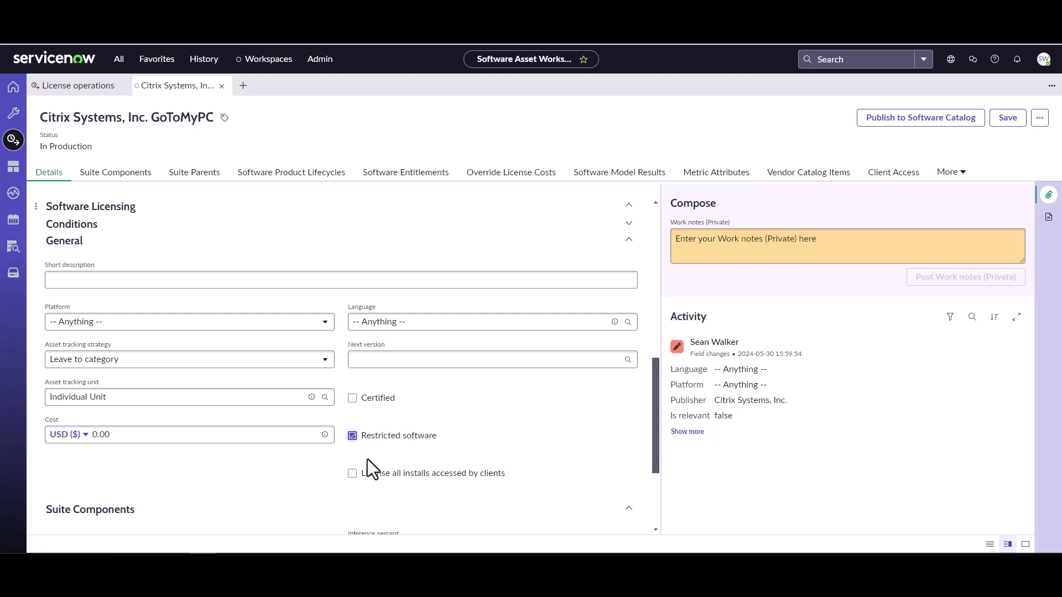
mouse_move(359, 401)
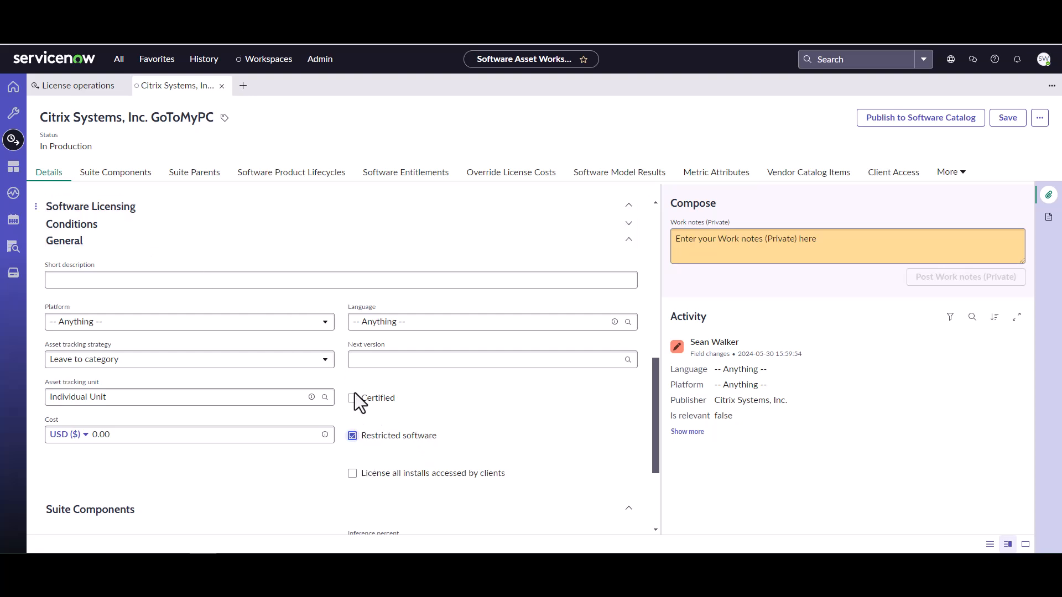
mouse_move(968, 139)
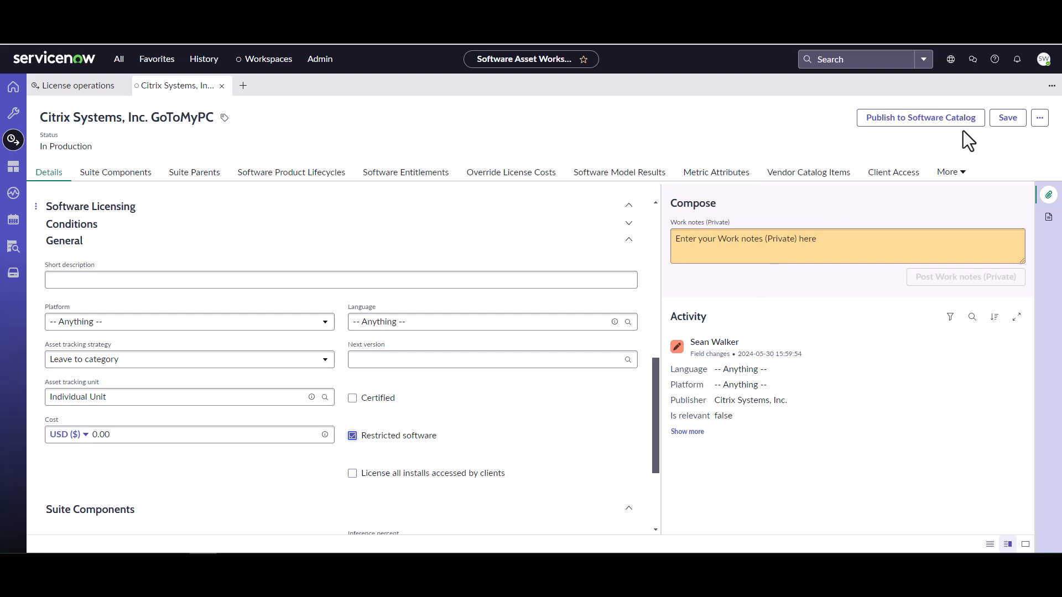
click(1007, 117)
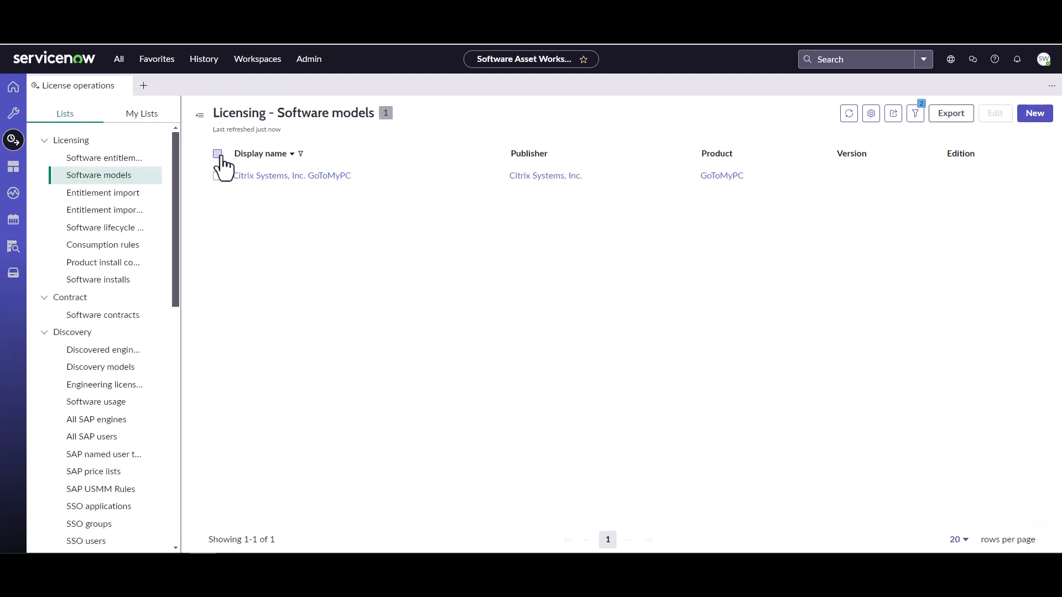
mouse_move(223, 219)
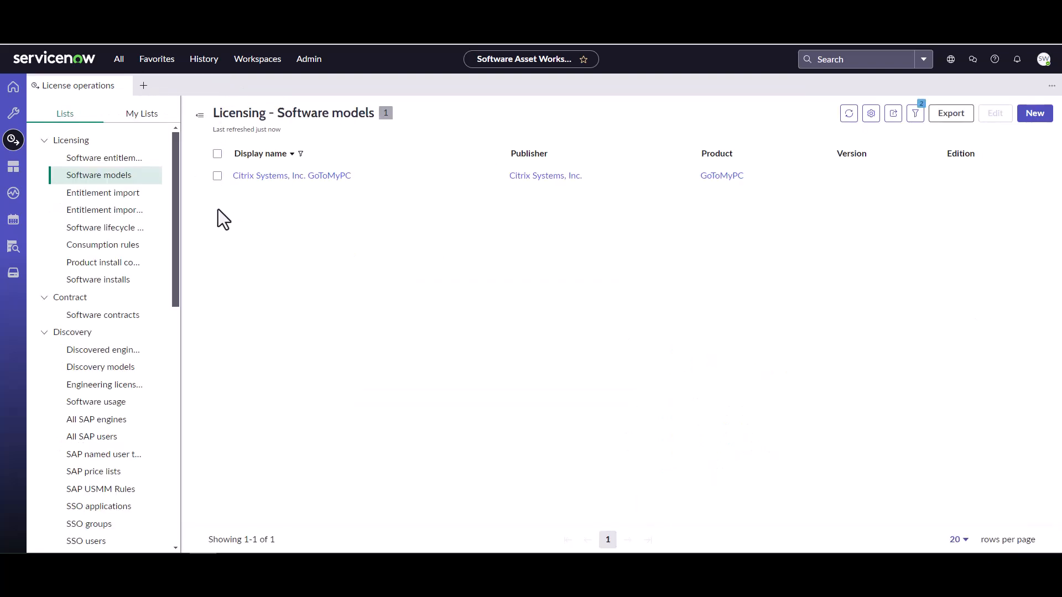
mouse_move(156, 58)
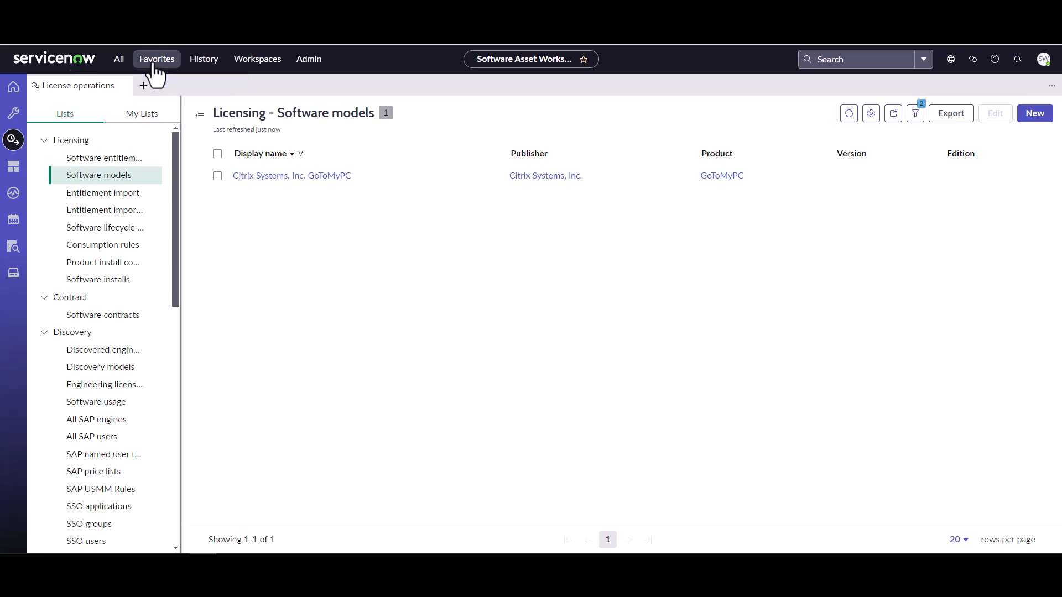
- Search the All navigation menu for schedule to list the Scheduled Jobs entries
click(119, 59)
text(schedul)
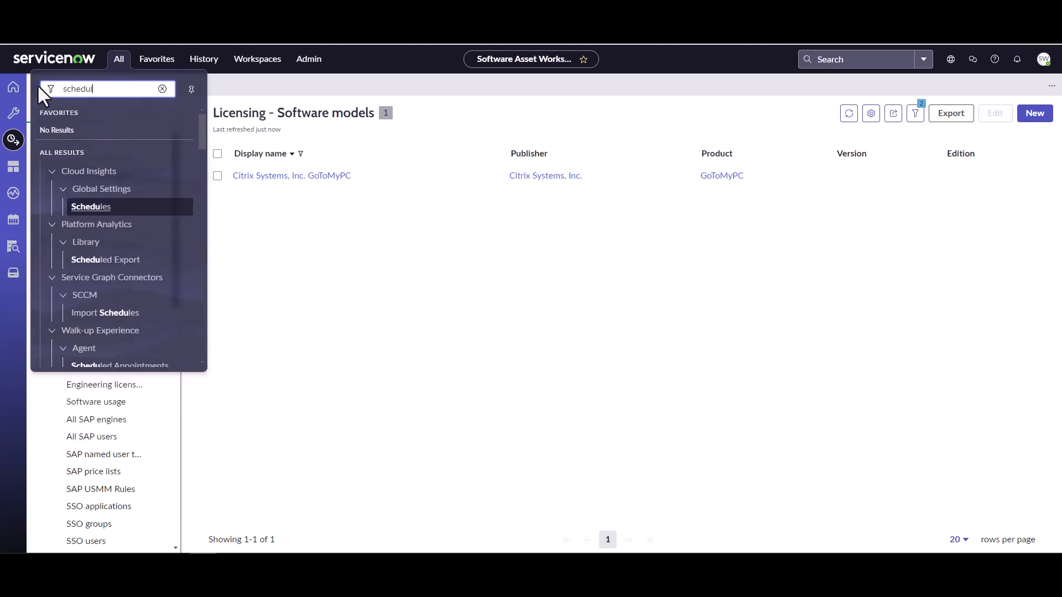
text(ed jo)
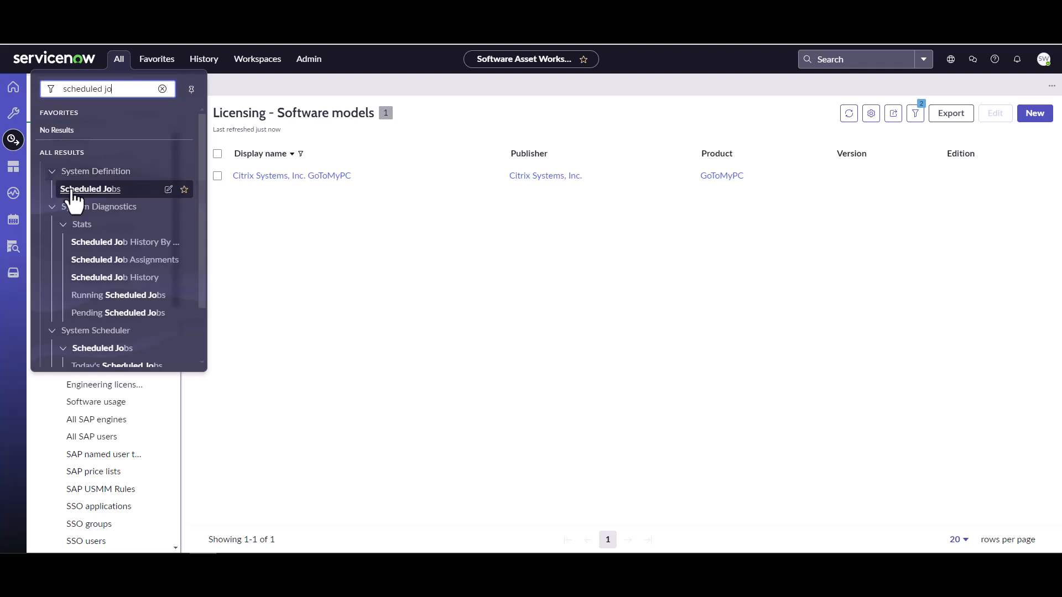
- Filter System Definition scheduled jobs by name *sam and open SAM - Identify Blacklisted Software
click(90, 189)
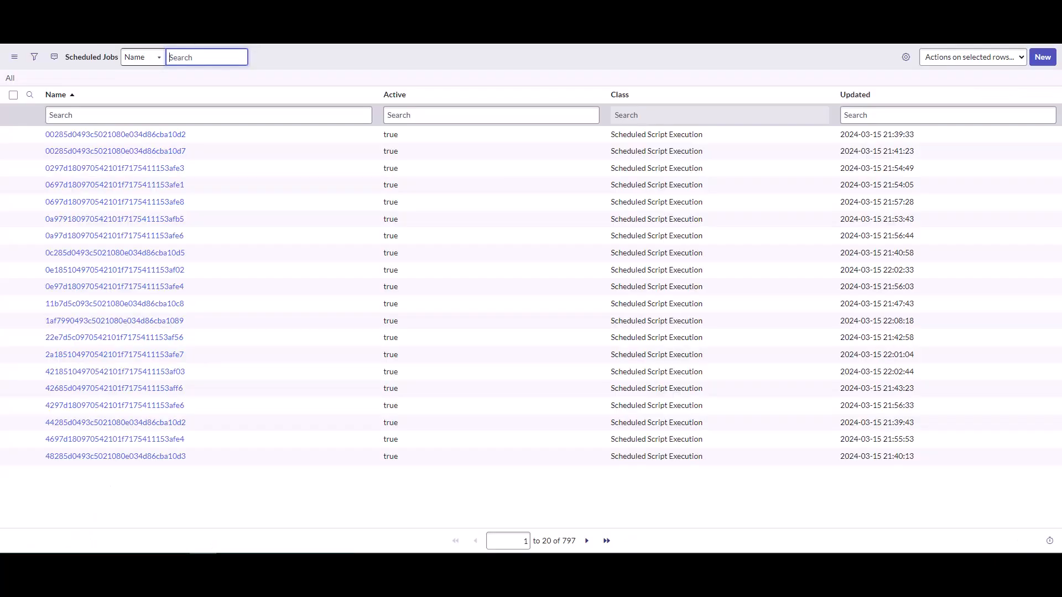
click(208, 114)
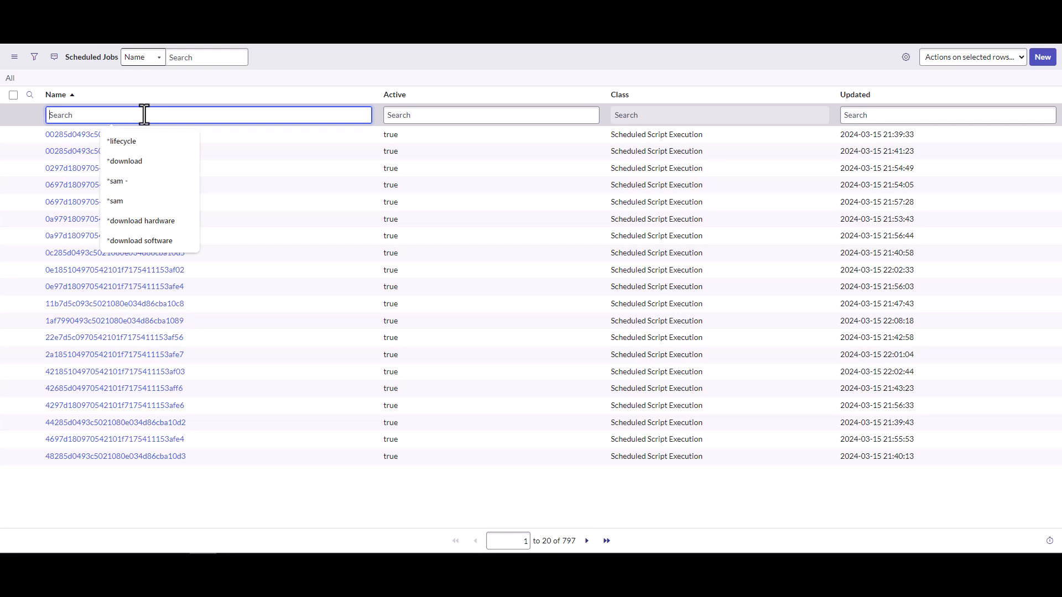
text(*sam)
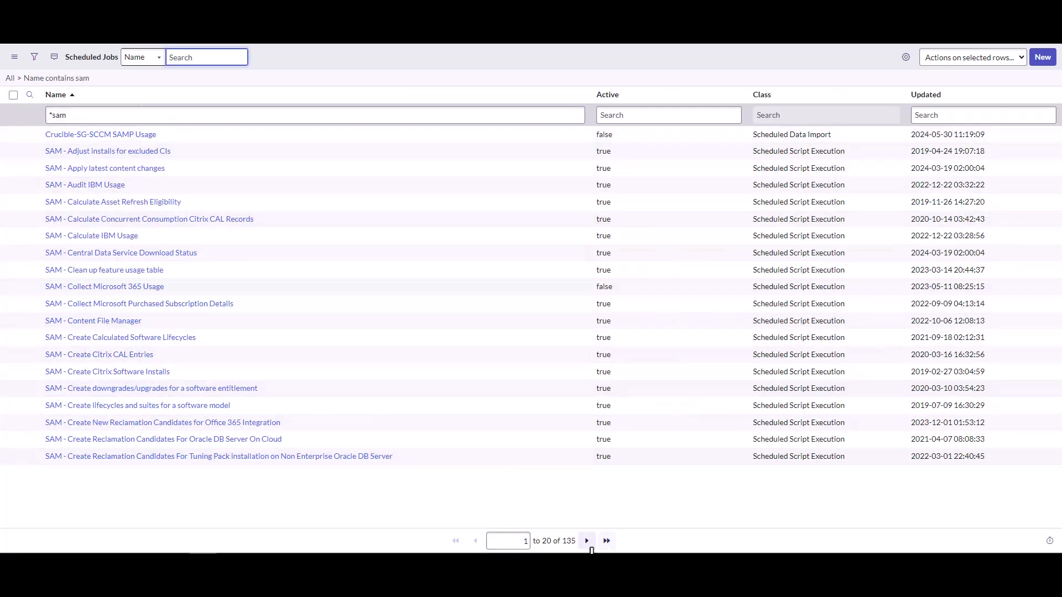
click(586, 541)
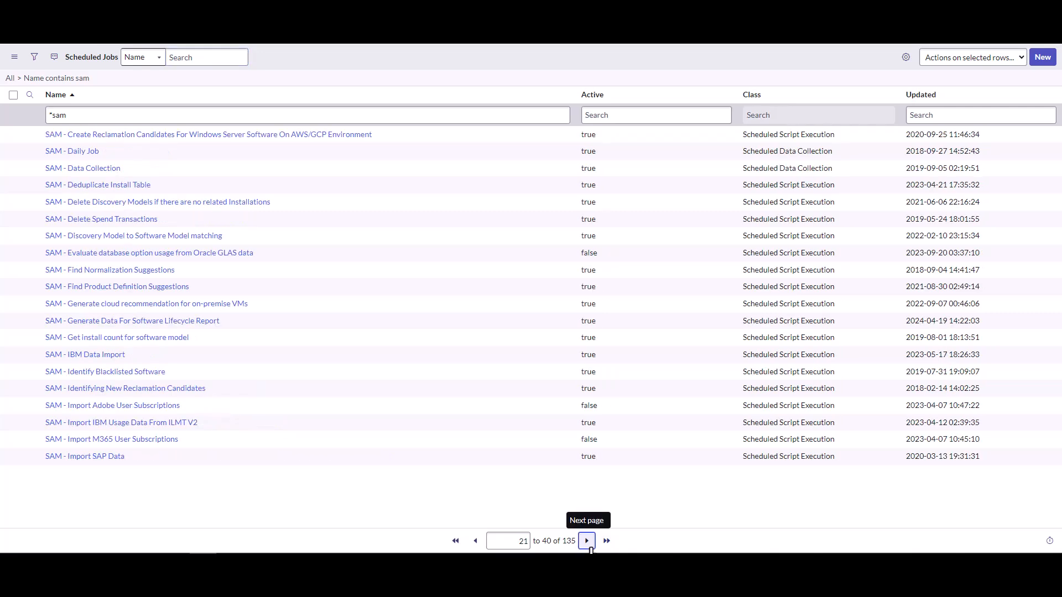
mouse_move(585, 541)
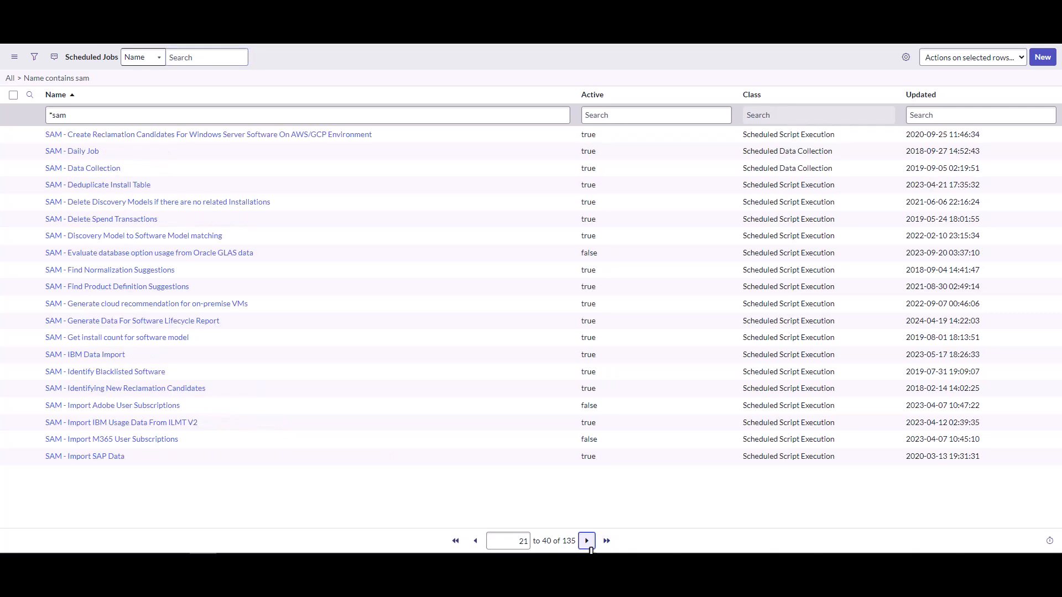
click(586, 541)
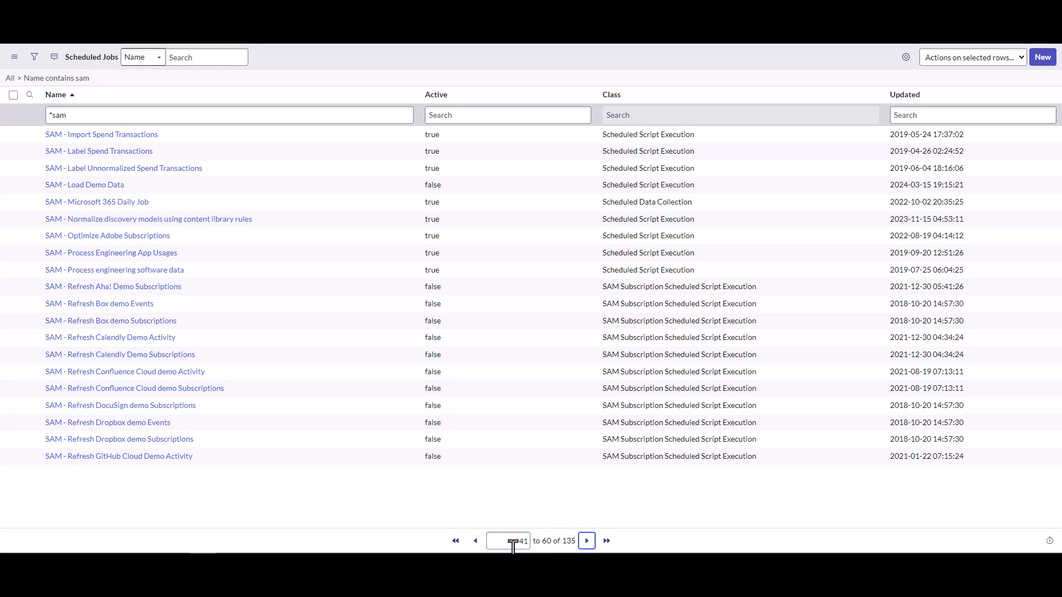
click(476, 541)
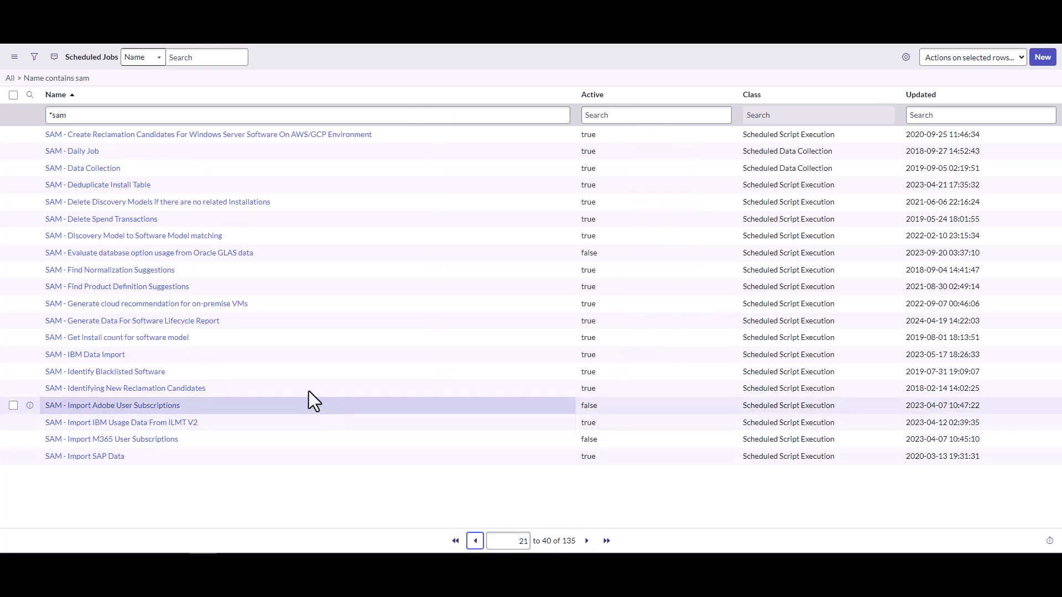
mouse_move(205, 425)
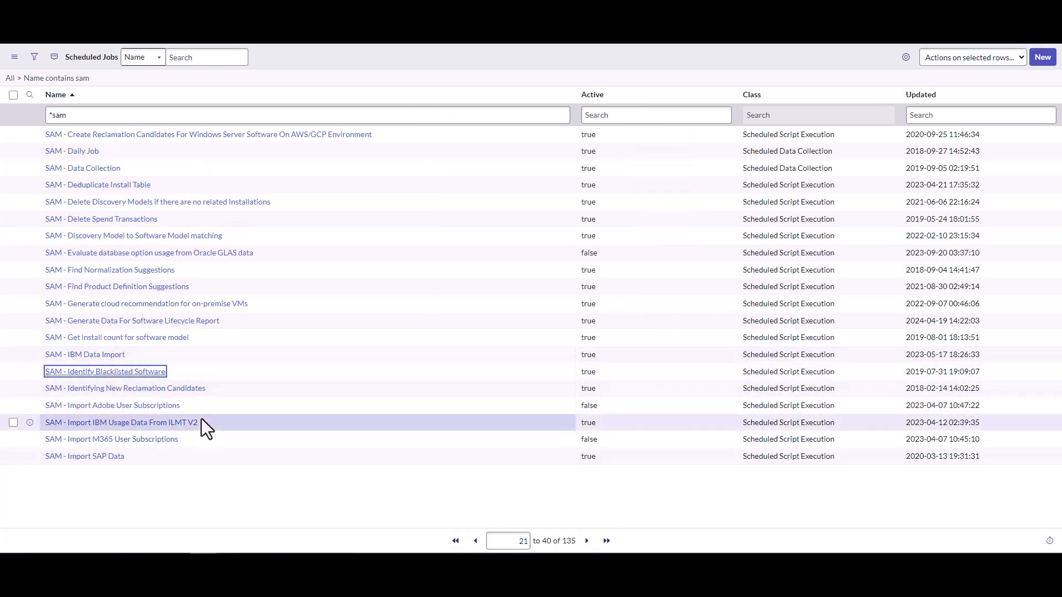
click(104, 372)
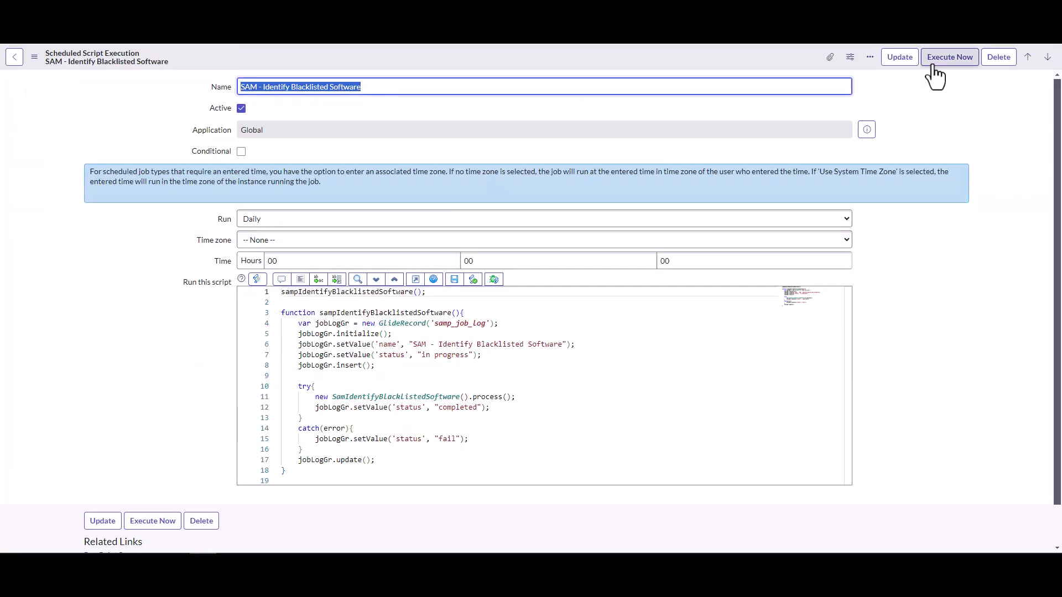
- Execute the SAM - Identify Blacklisted Software job now
click(950, 56)
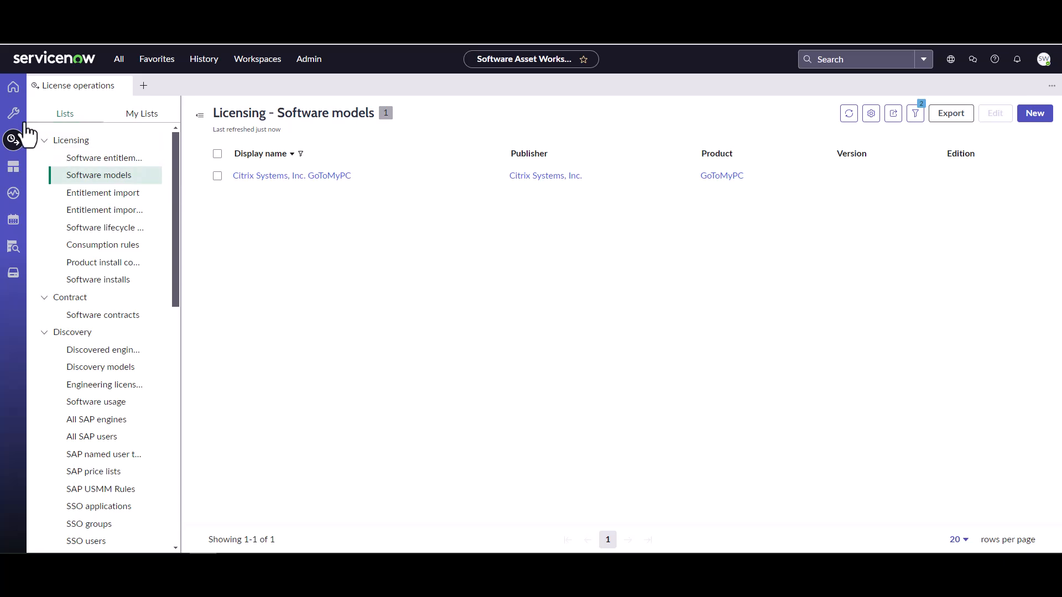
mouse_move(14, 115)
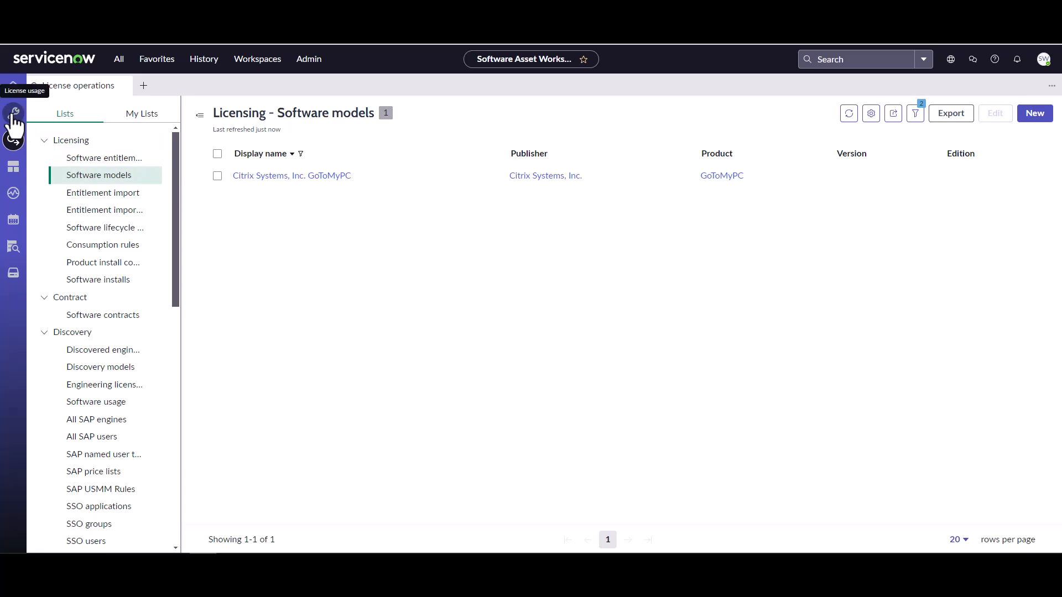
- Filter License usage removal candidates by a name containing 'mined', which returns no records
click(13, 114)
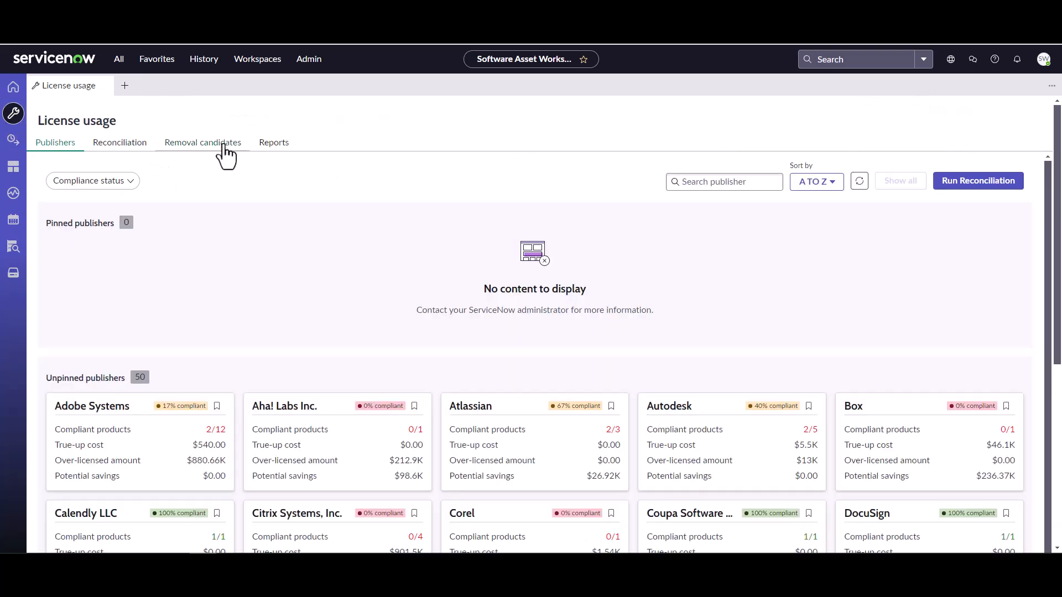
click(201, 143)
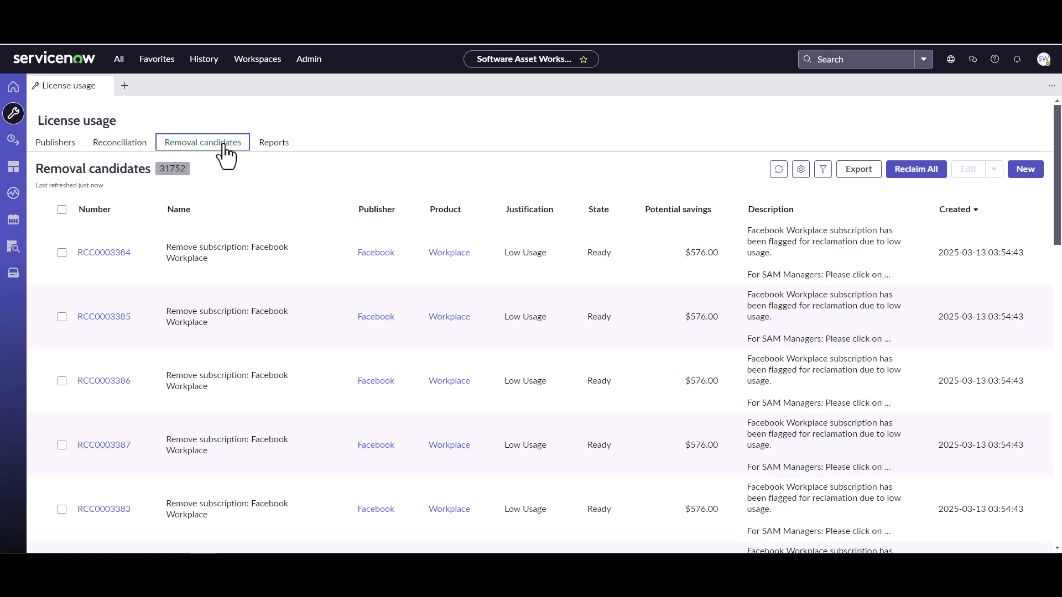
click(339, 209)
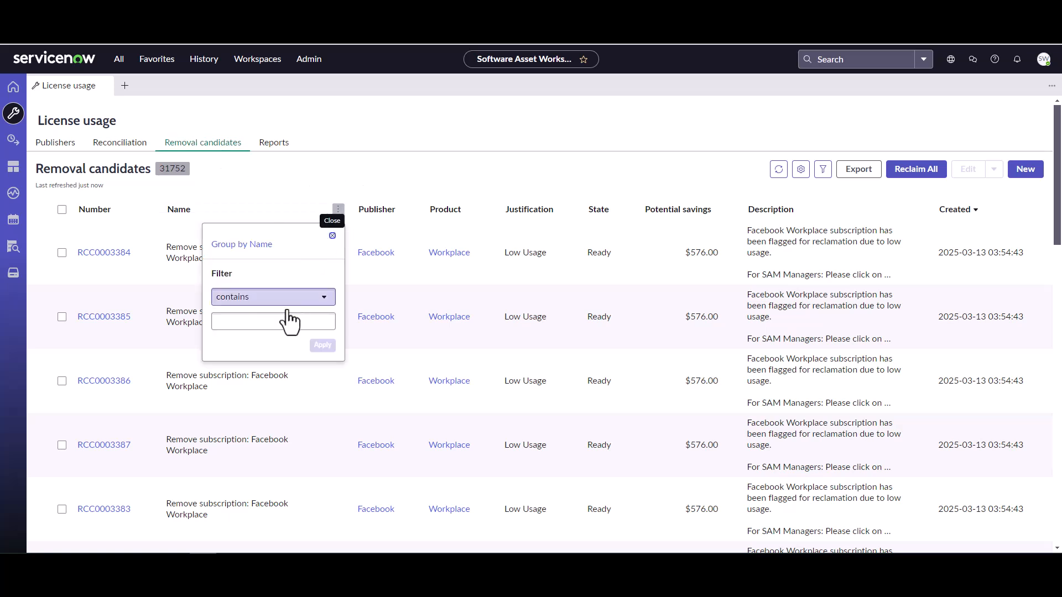
text(mined)
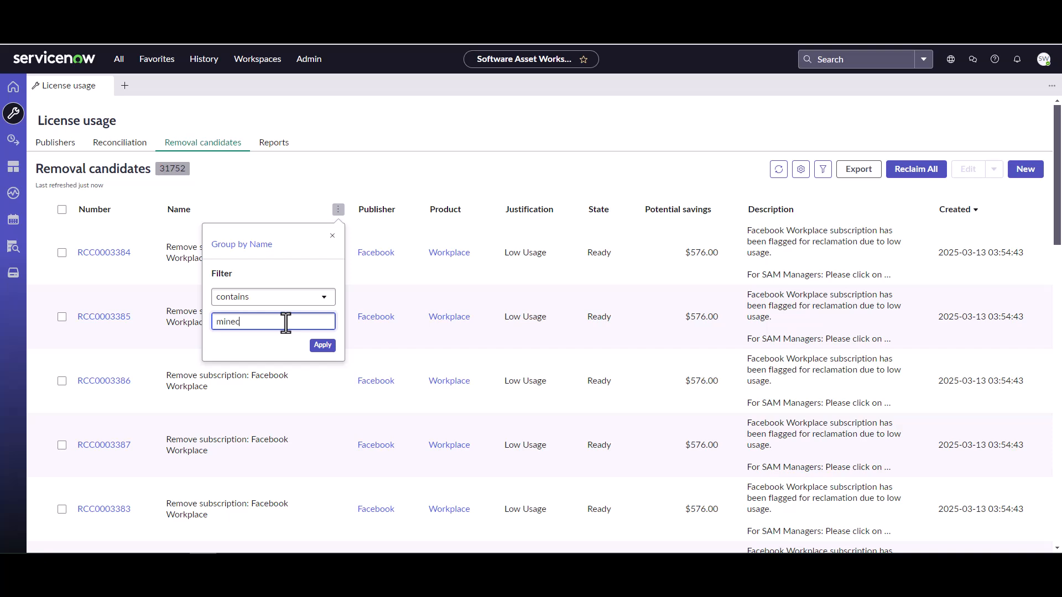
click(322, 345)
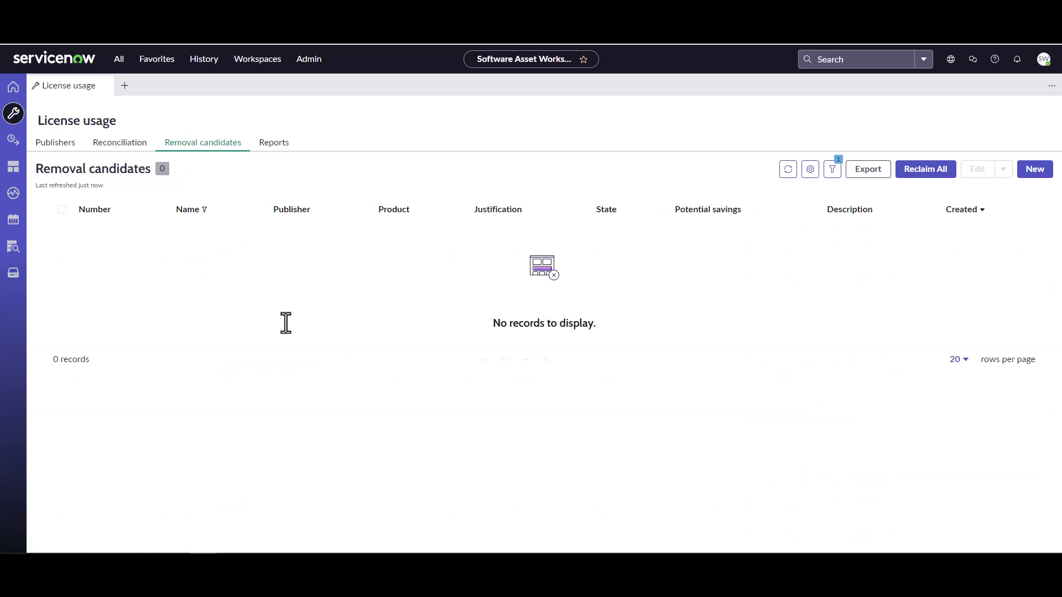
mouse_move(397, 290)
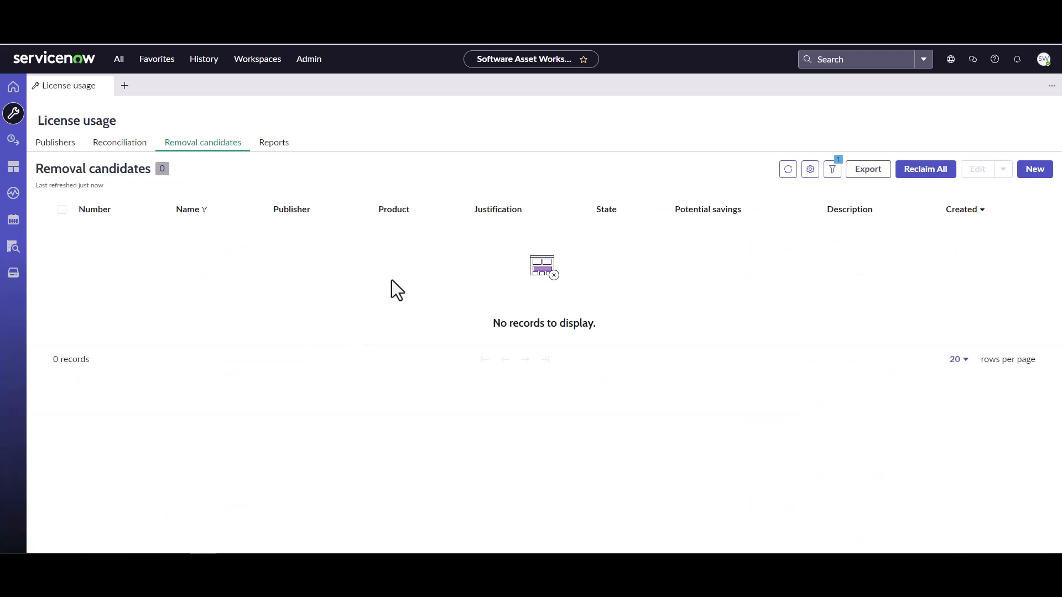
mouse_move(663, 369)
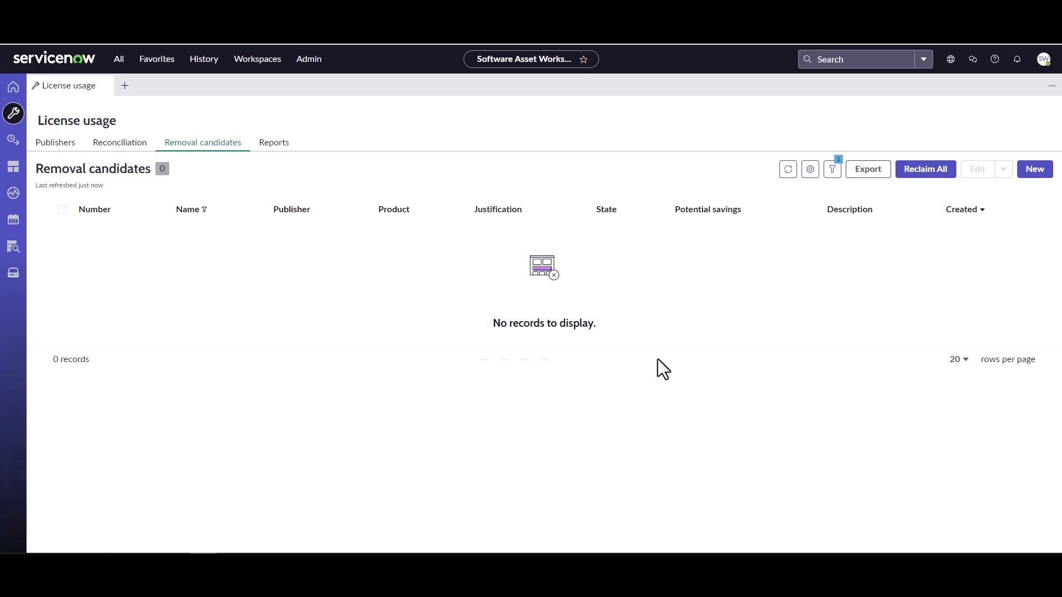
mouse_move(850, 231)
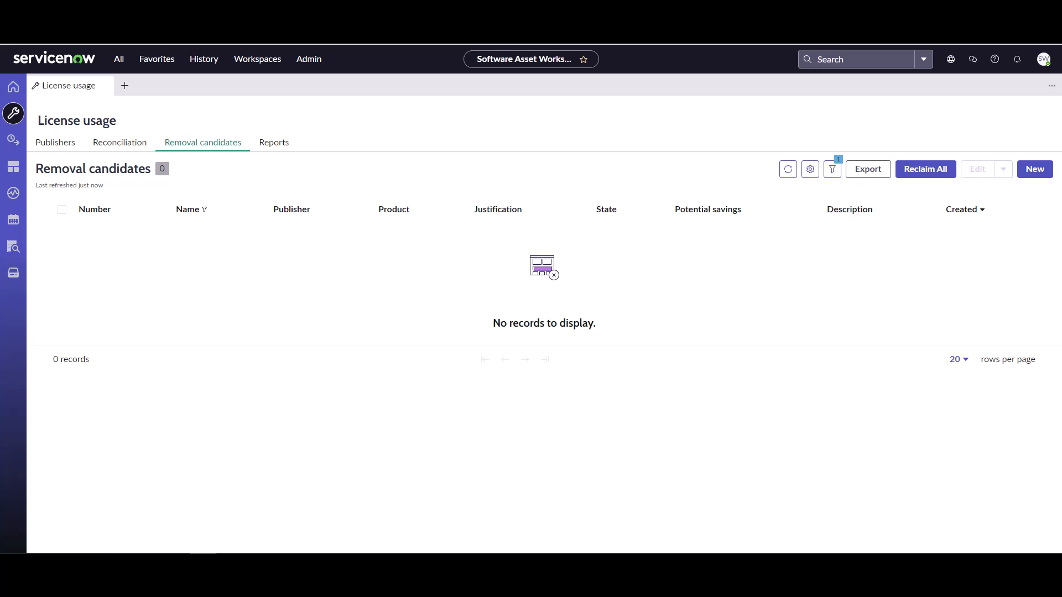
- List the three Remove Minecraft candidates awaiting revocation for restricted software
click(787, 168)
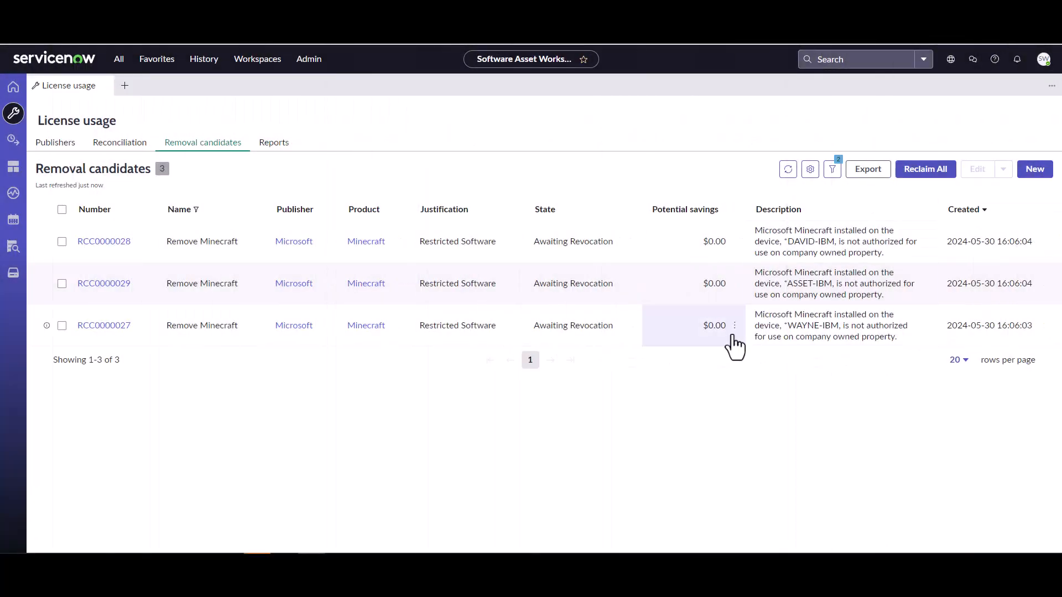
mouse_move(822, 252)
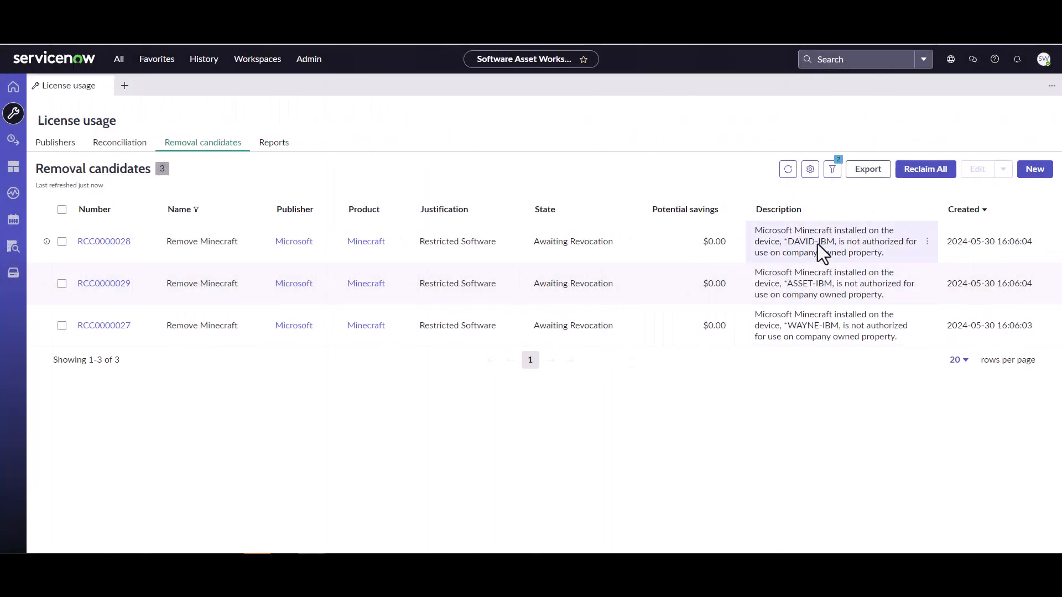
mouse_move(292, 325)
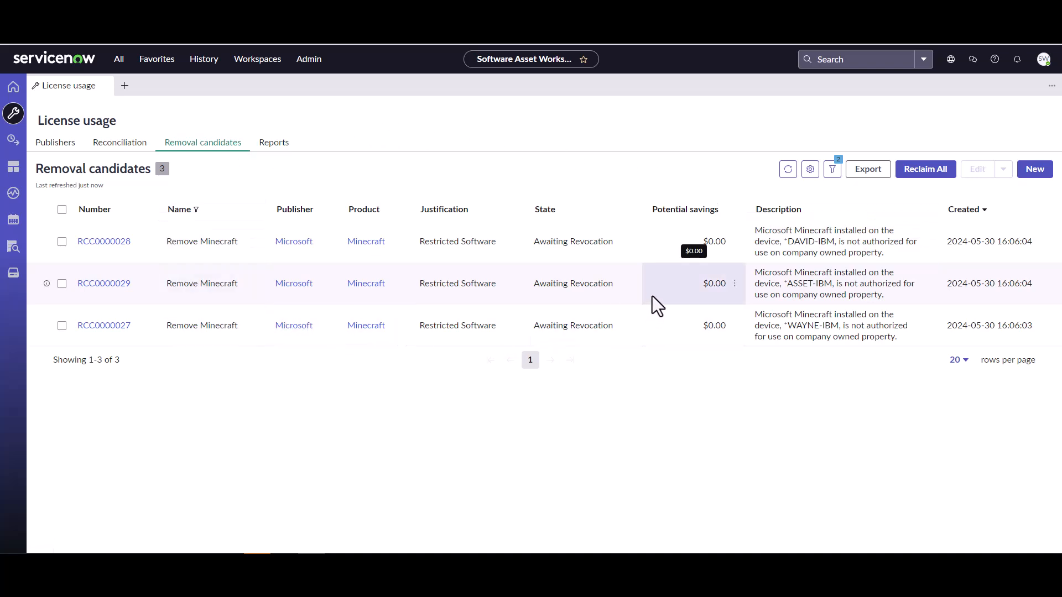
mouse_move(255, 241)
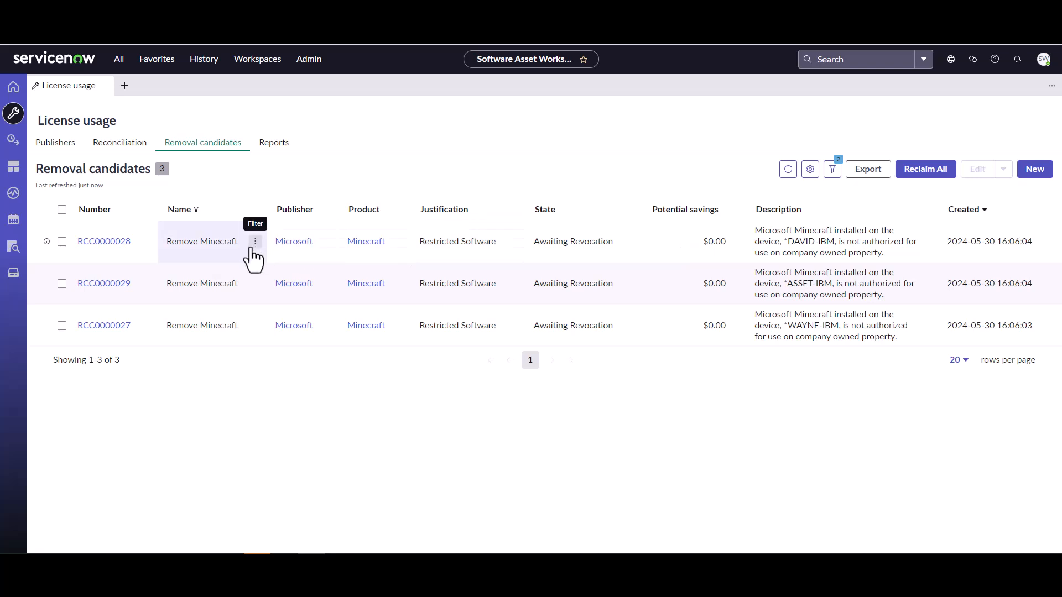
mouse_move(219, 242)
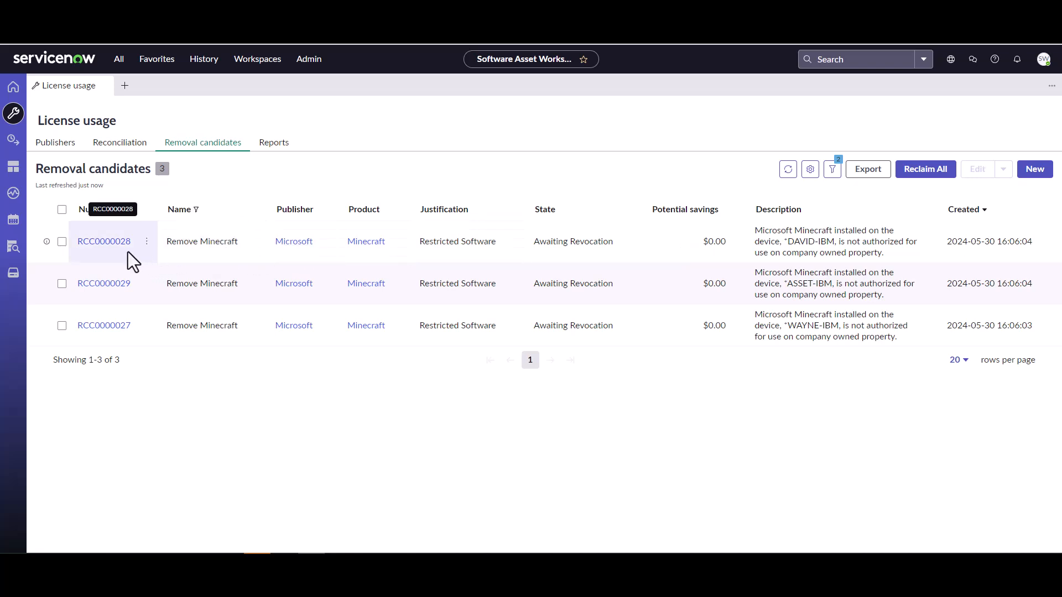
mouse_move(575, 283)
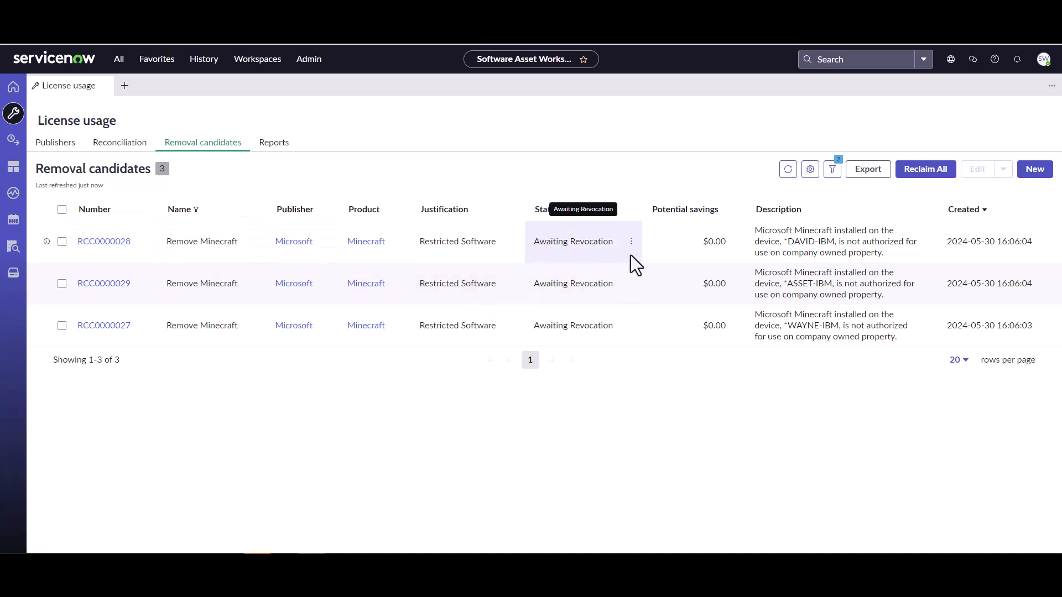
mouse_move(628, 243)
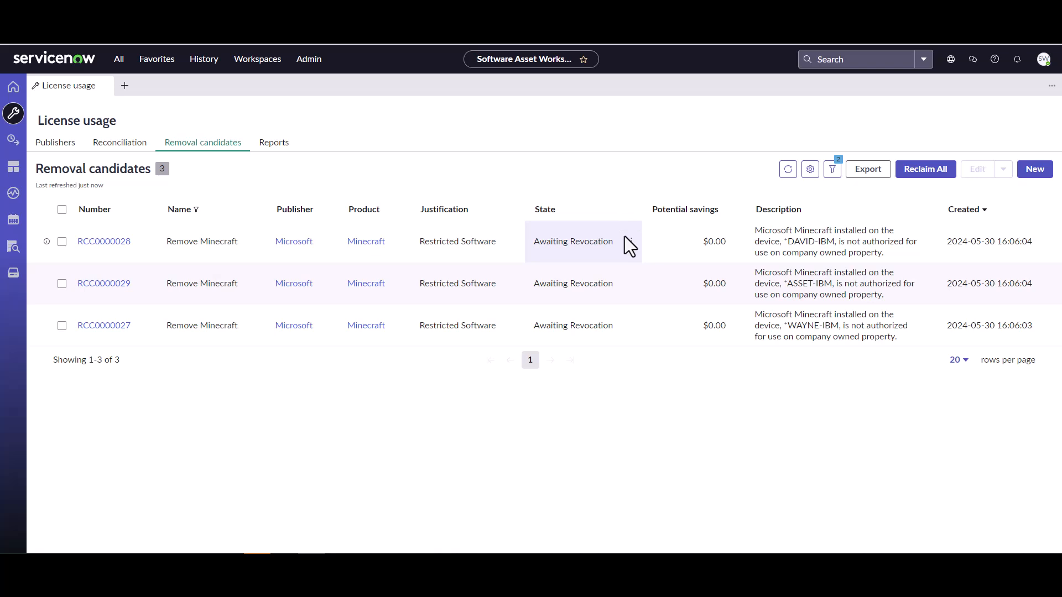
mouse_move(403, 242)
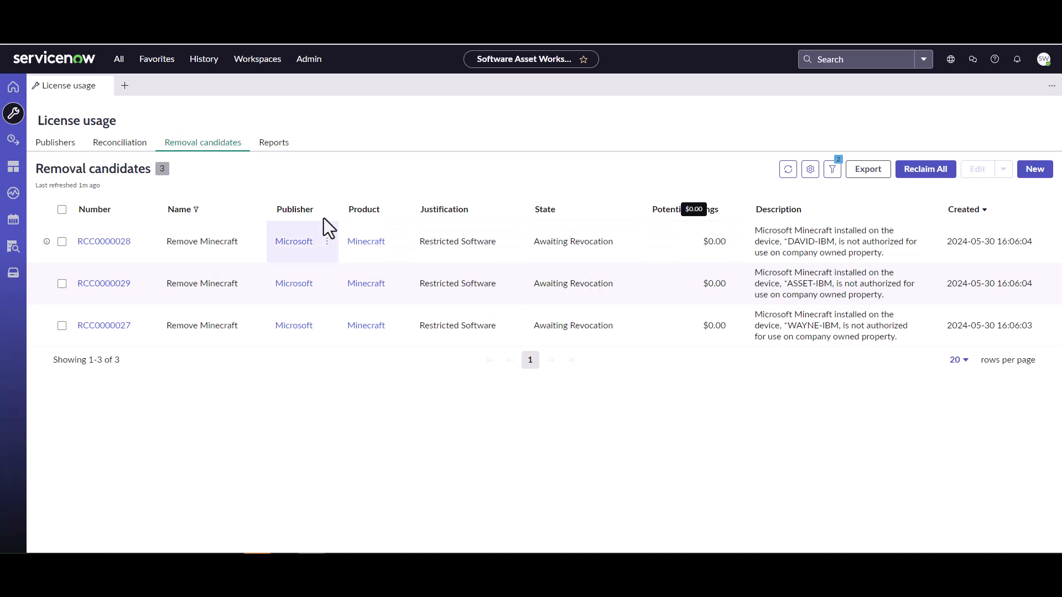
- Change the name filter to gotomy, listing three Remove GoToMyPC candidates awaiting revocation
click(256, 209)
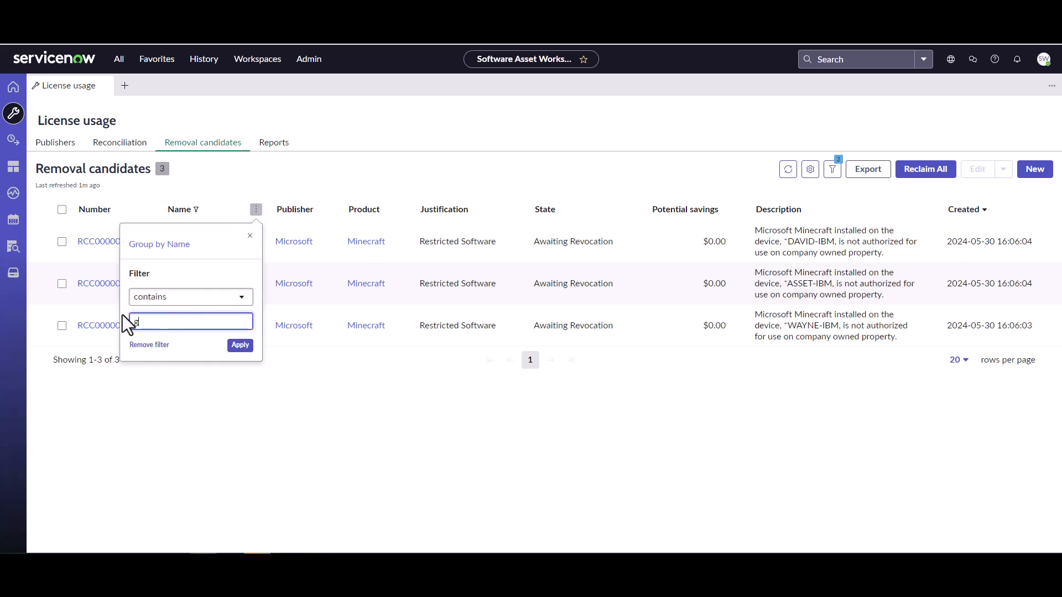
text(gotomy)
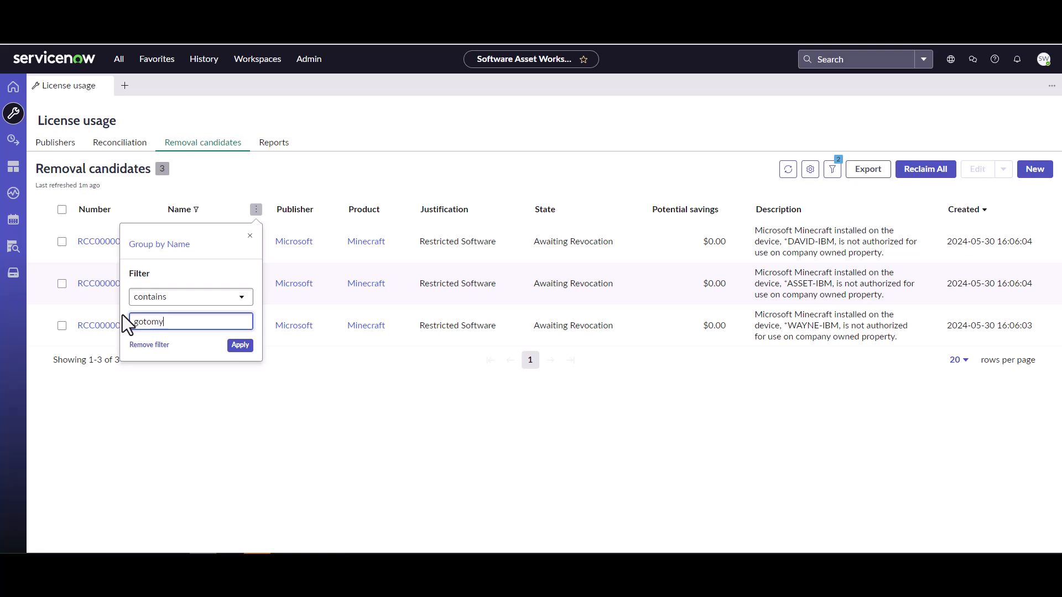
click(241, 345)
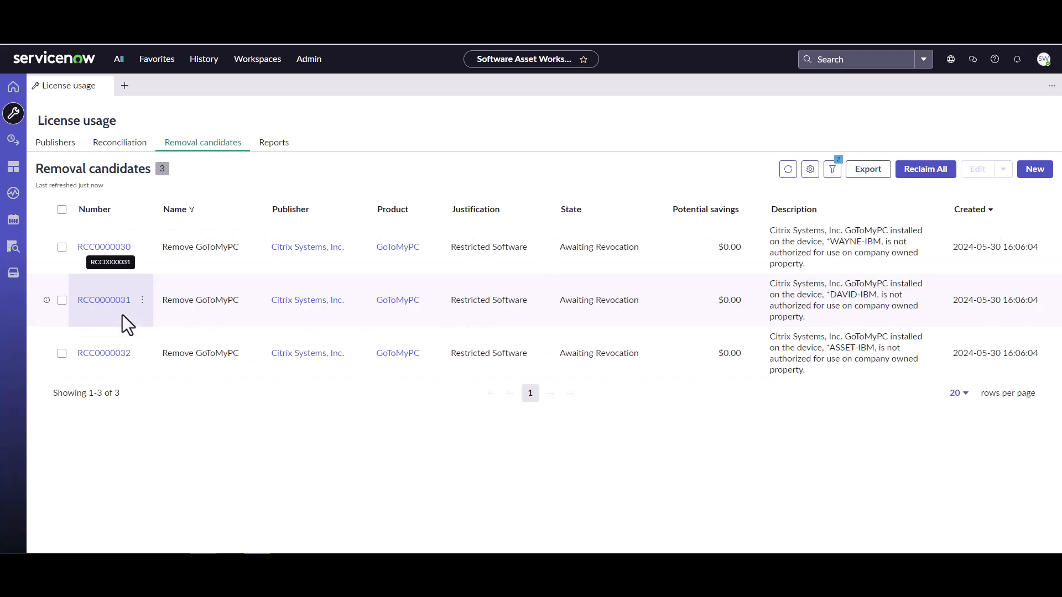
mouse_move(320, 287)
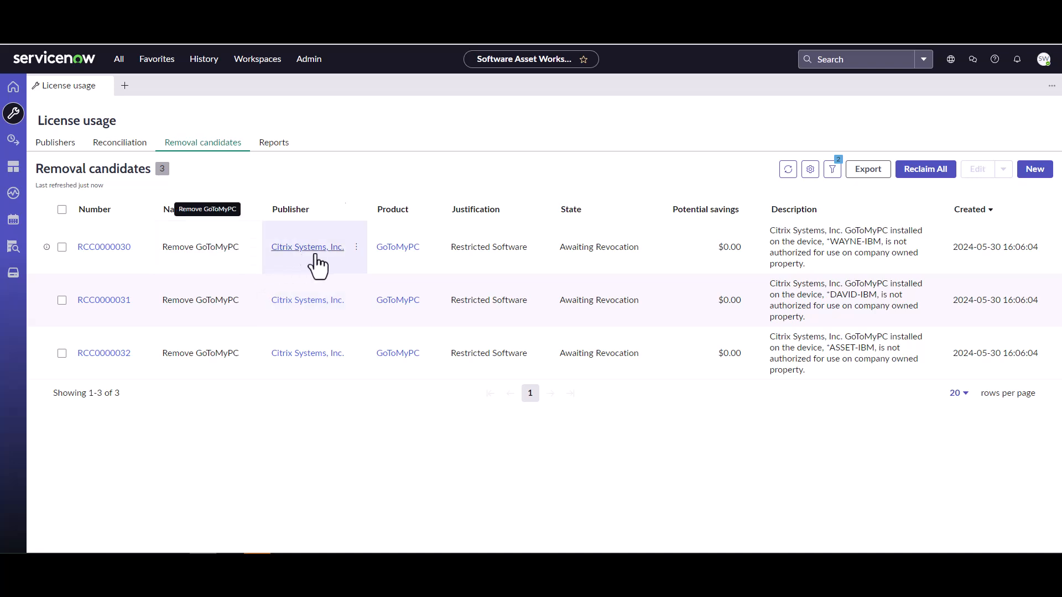
mouse_move(536, 290)
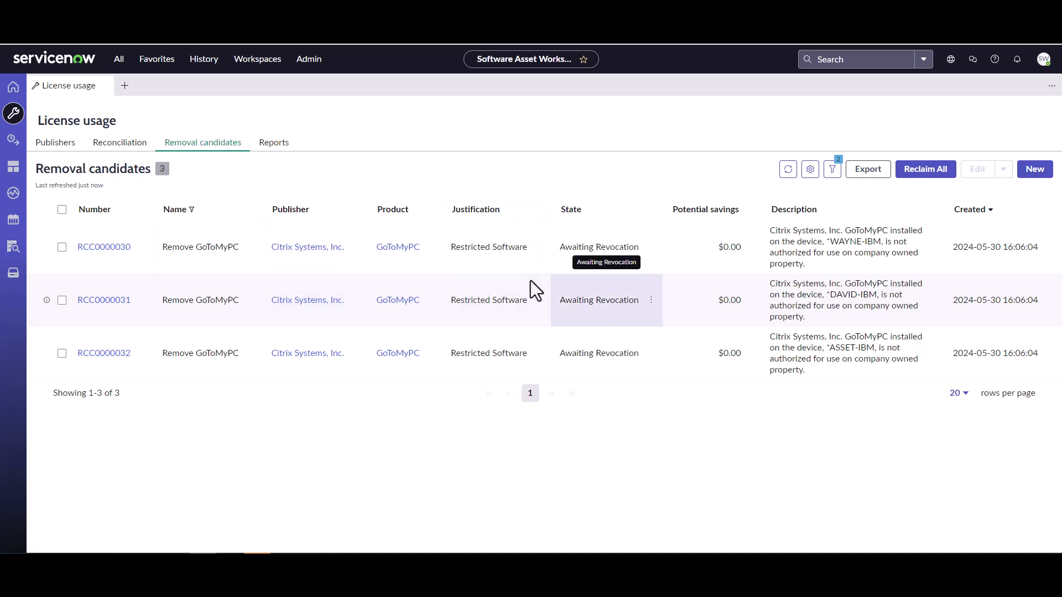
mouse_move(609, 324)
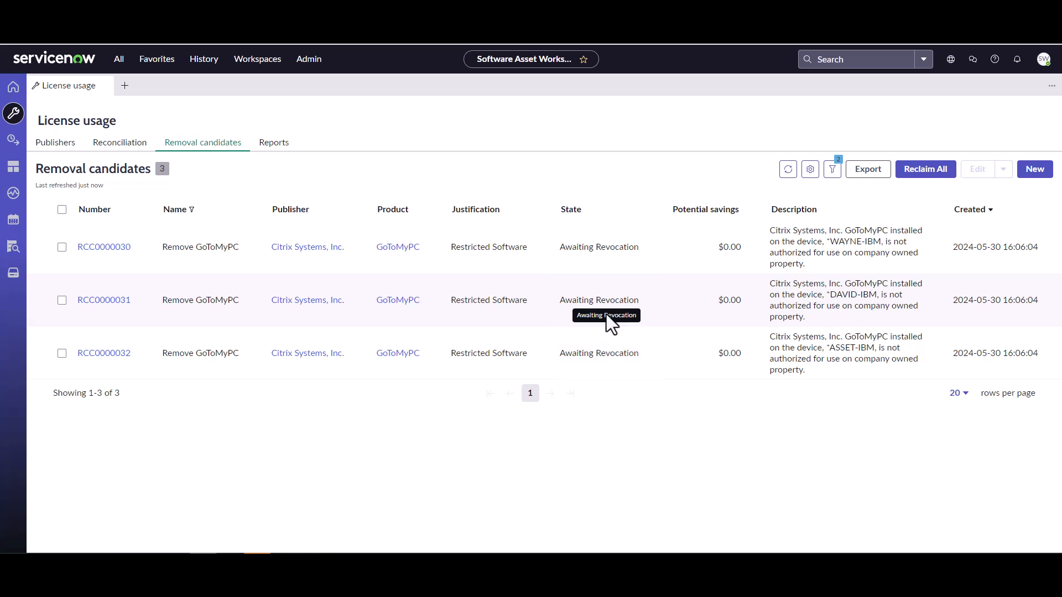
mouse_move(602, 278)
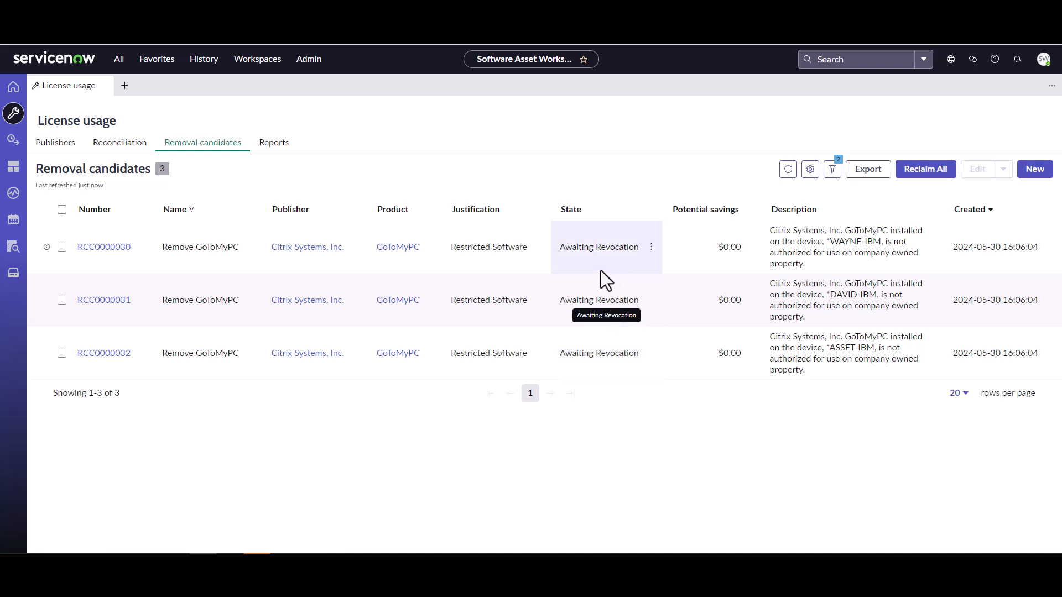
mouse_move(603, 278)
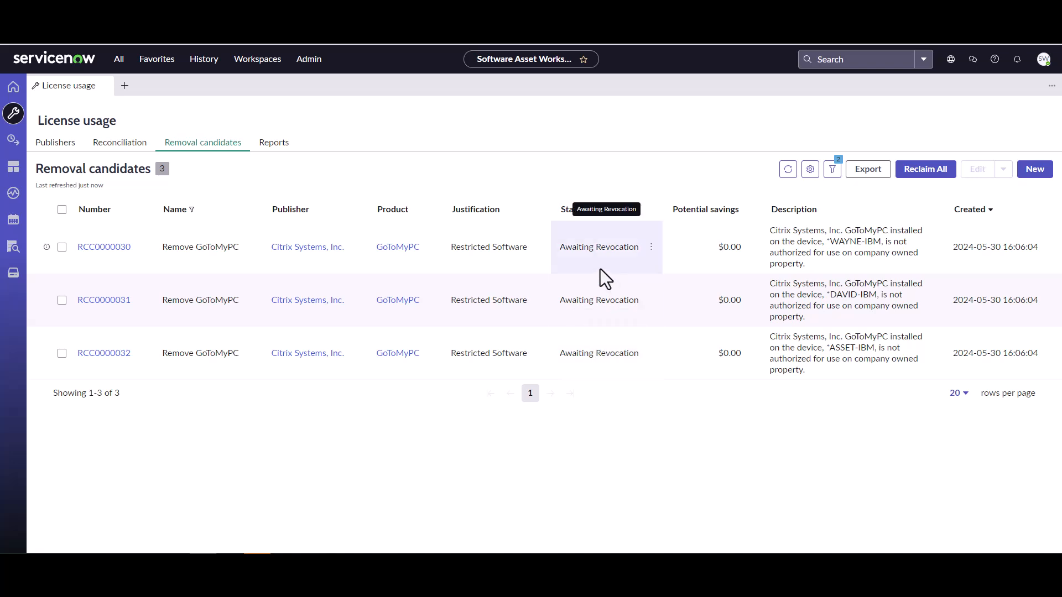
mouse_move(749, 332)
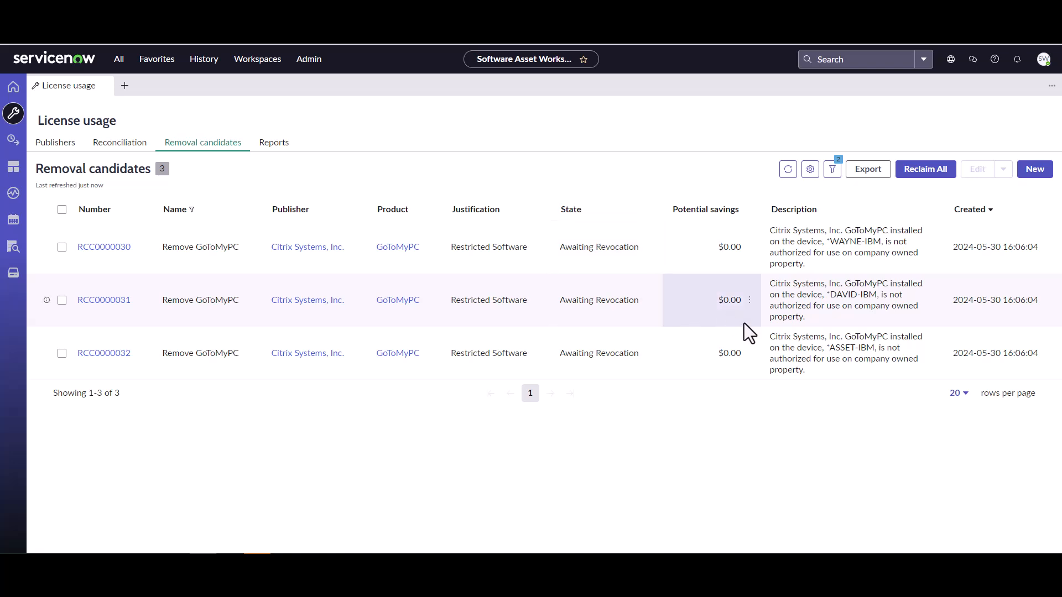
mouse_move(747, 310)
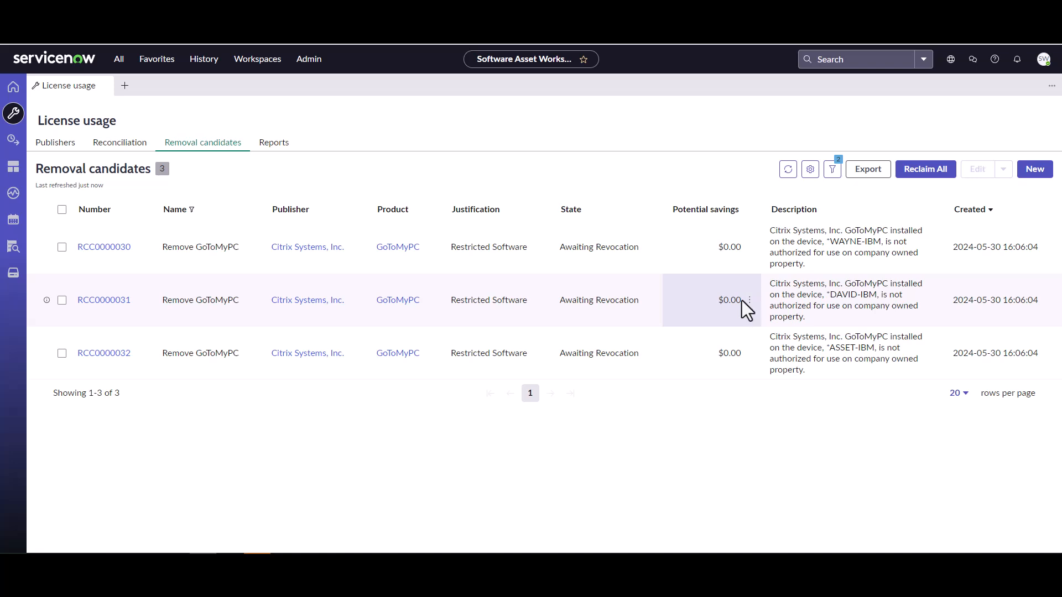